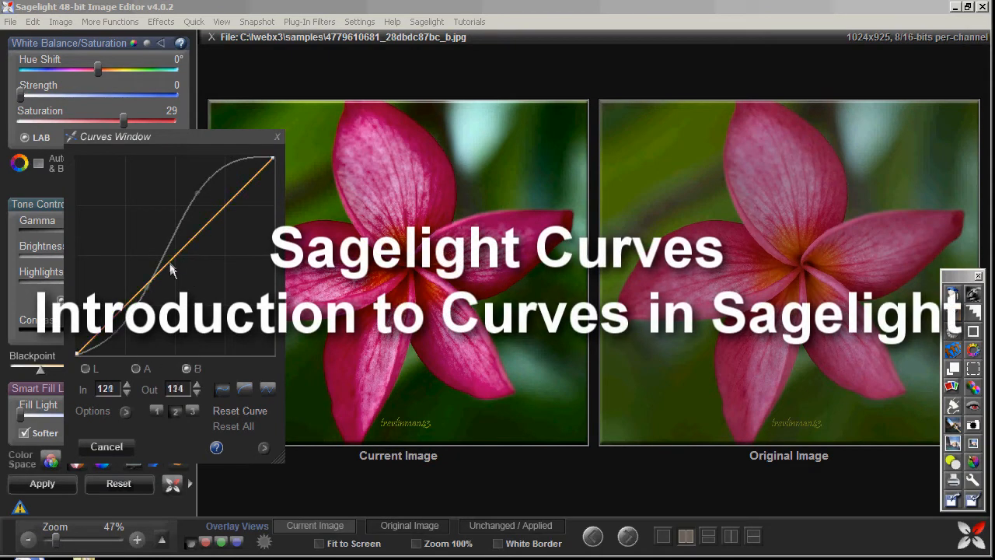
# - Close the flower photo and open the Grand Canyon sample photo from File > Open
pyautogui.click(240, 411)
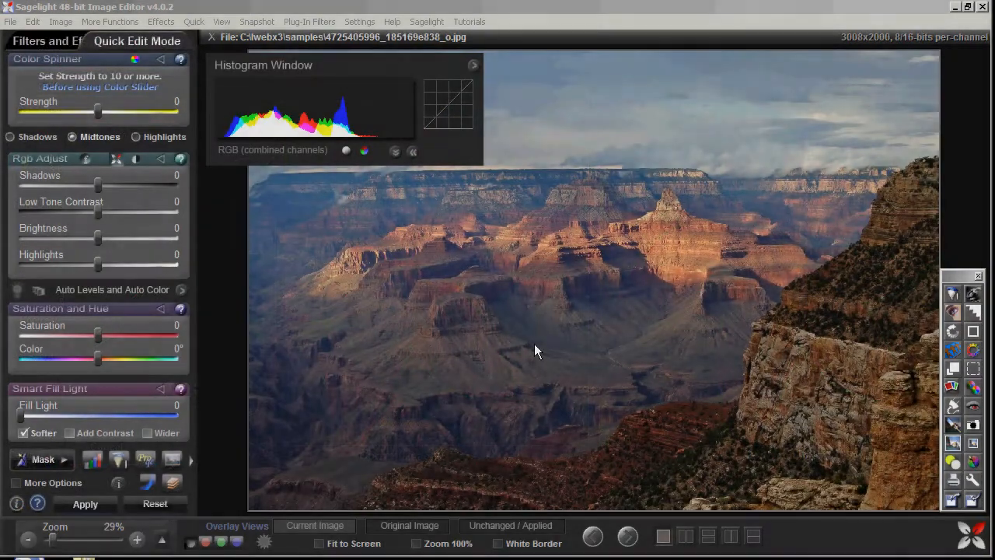
# - Open the Curves window from the Image adjustments list and move it aside
pyautogui.click(148, 481)
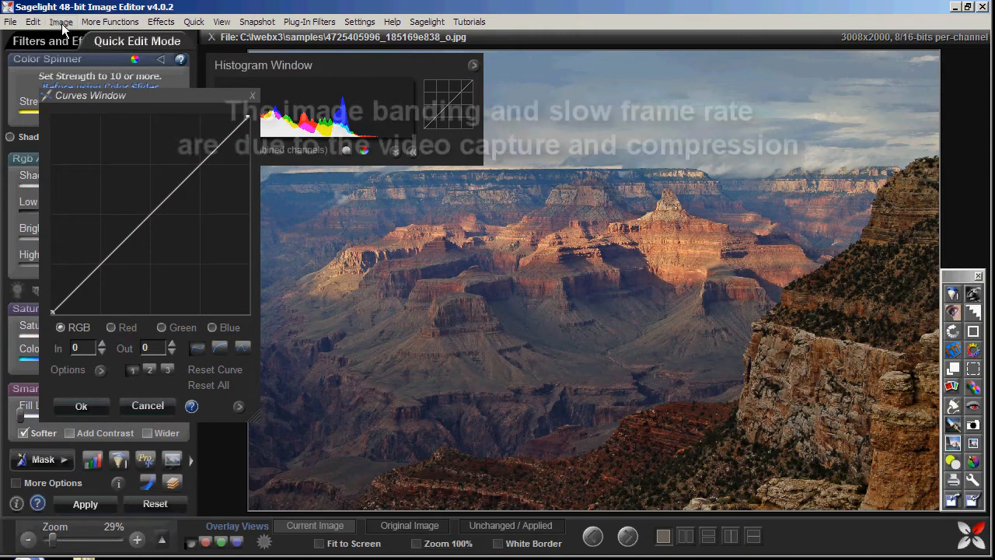
pyautogui.click(109, 21)
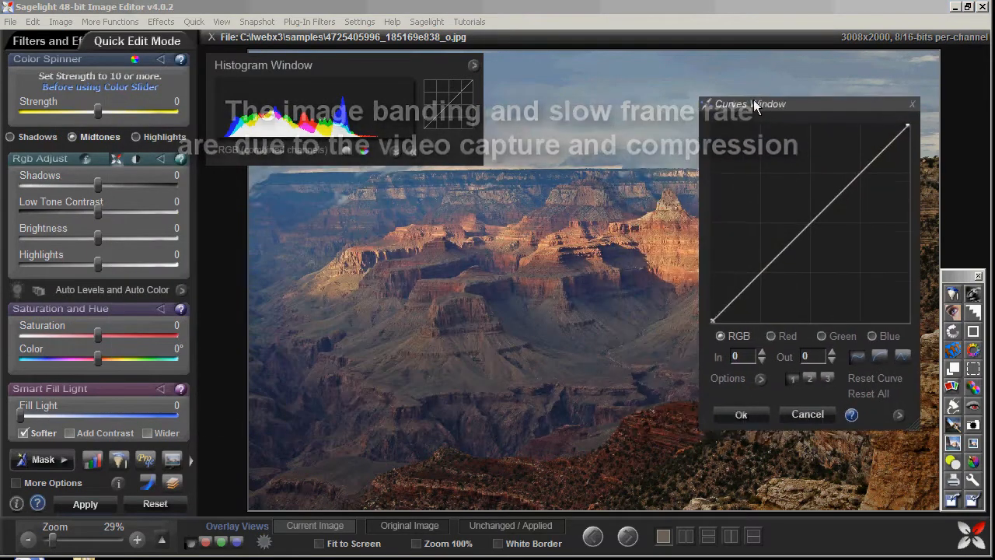
# - Shape the RGB curve by darkening shadows, adding a midtone point and brightening highlights
pyautogui.moveTo(751, 103); pyautogui.dragTo(162, 113)
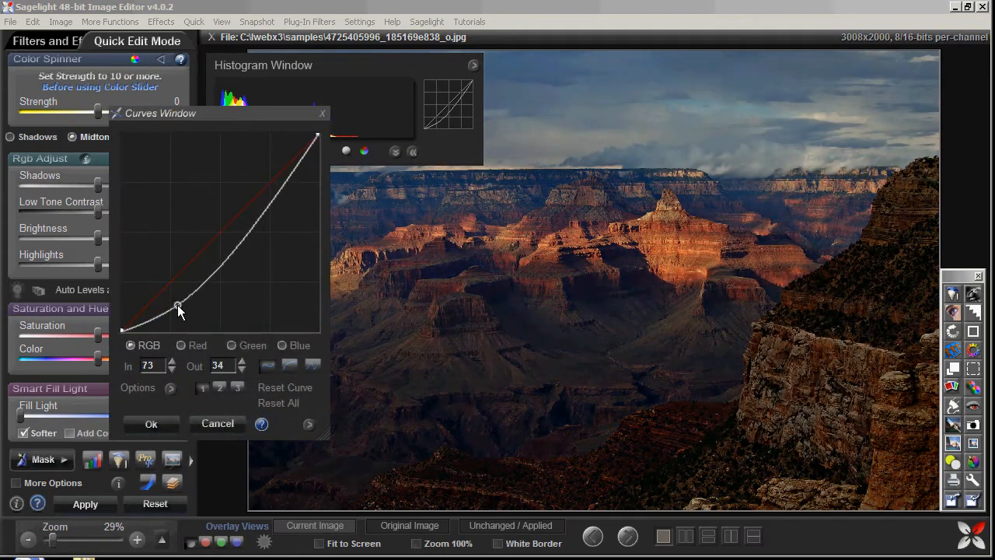
pyautogui.moveTo(179, 307); pyautogui.dragTo(280, 185)
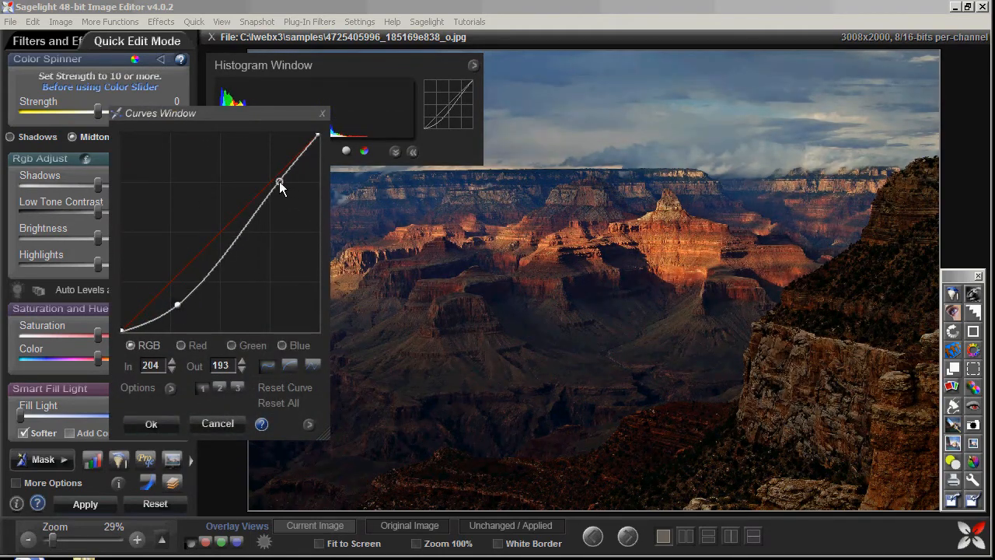
pyautogui.moveTo(280, 186); pyautogui.dragTo(284, 167)
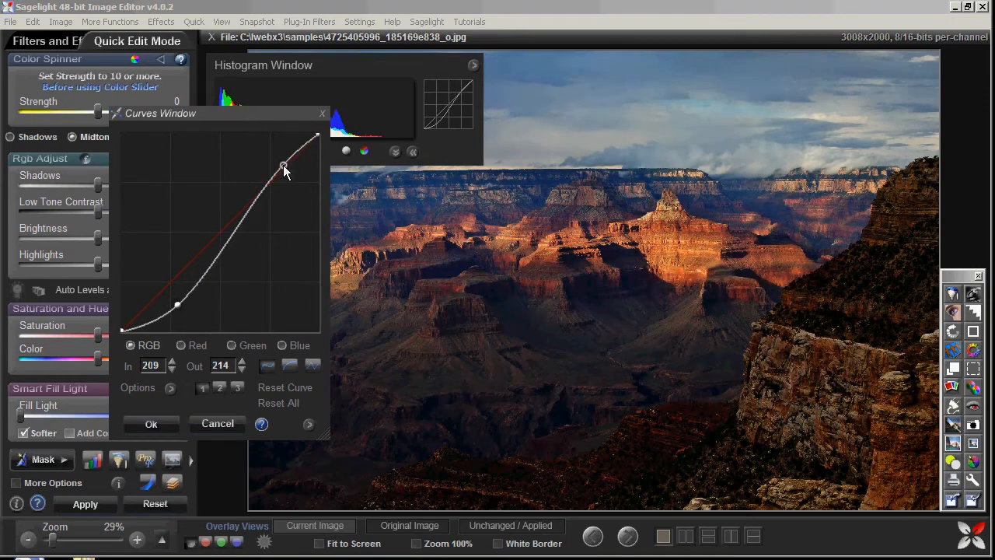
pyautogui.moveTo(284, 168); pyautogui.dragTo(237, 235)
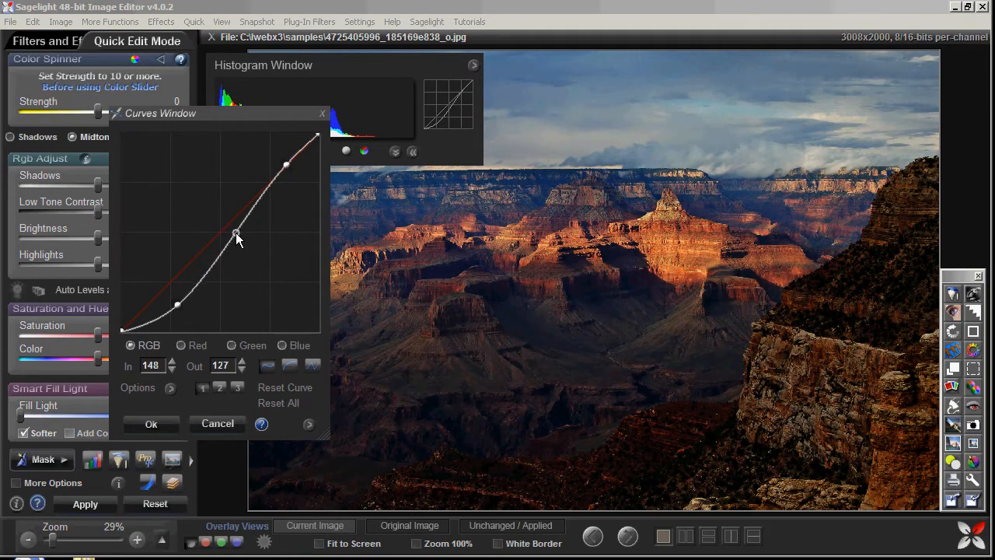
pyautogui.moveTo(238, 235); pyautogui.dragTo(177, 310)
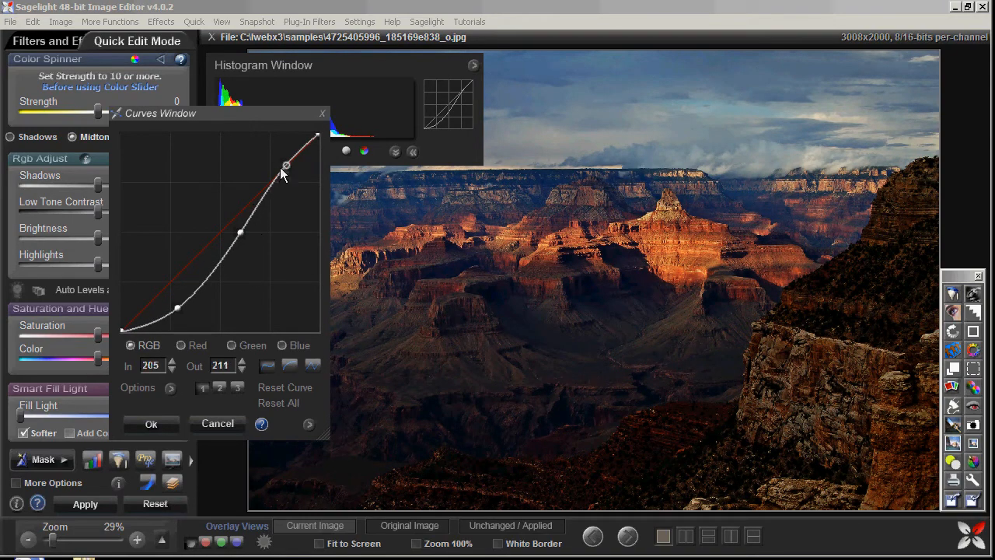
pyautogui.moveTo(287, 165); pyautogui.dragTo(240, 233)
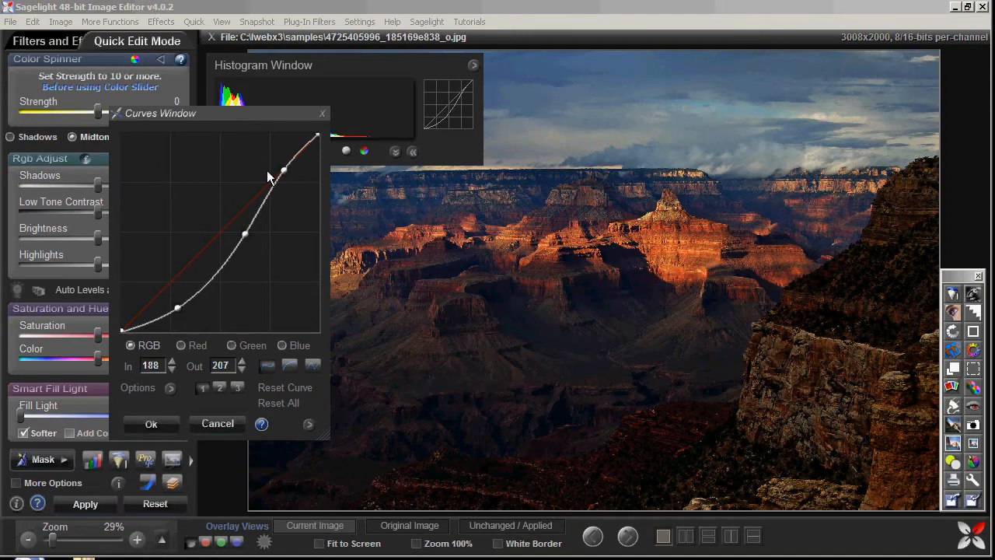
# - Test a stronger highlight boost, restore it, and retune the shadow and midtone points
pyautogui.moveTo(284, 169); pyautogui.dragTo(279, 161)
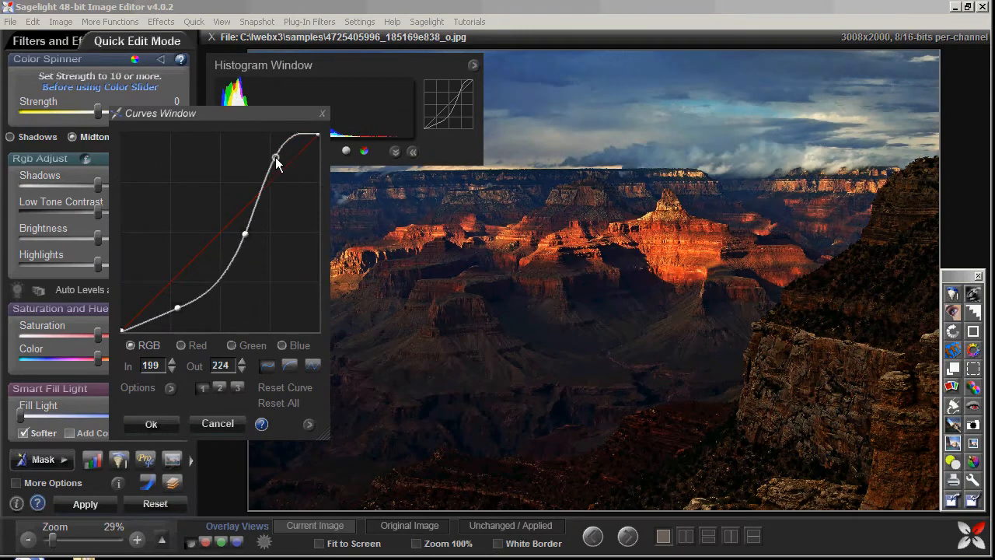
pyautogui.moveTo(277, 159); pyautogui.dragTo(287, 173)
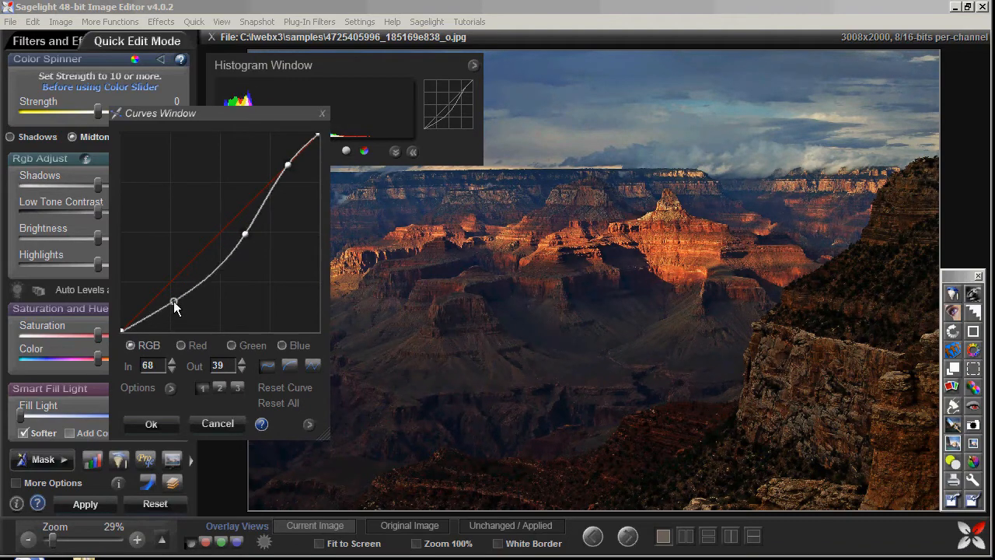
pyautogui.moveTo(174, 302); pyautogui.dragTo(177, 313)
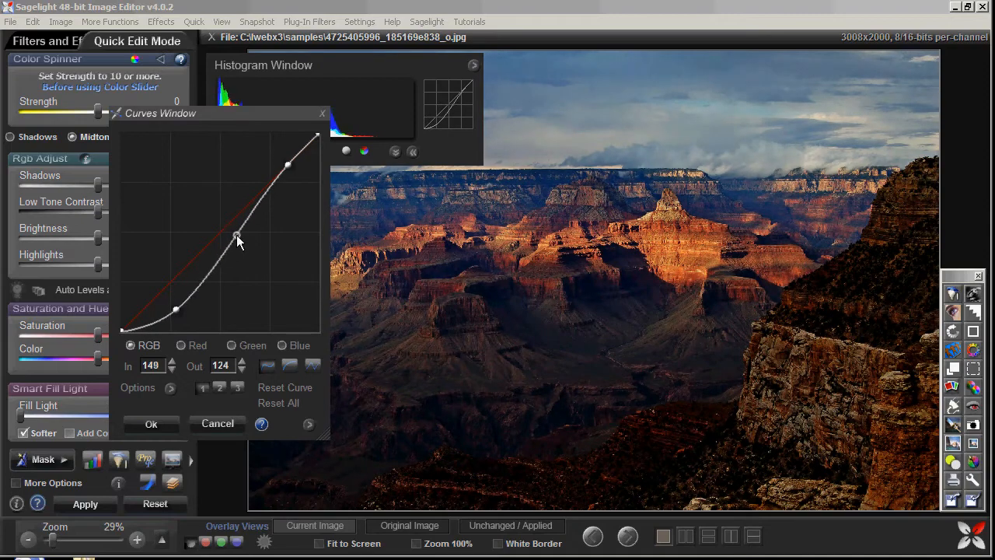
pyautogui.moveTo(237, 238); pyautogui.dragTo(244, 237)
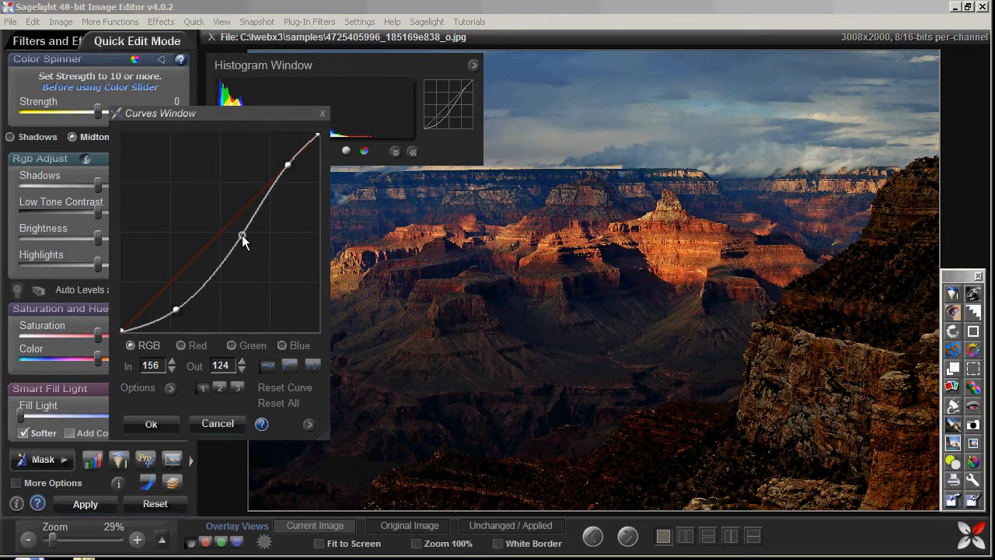
pyautogui.moveTo(244, 237); pyautogui.dragTo(200, 286)
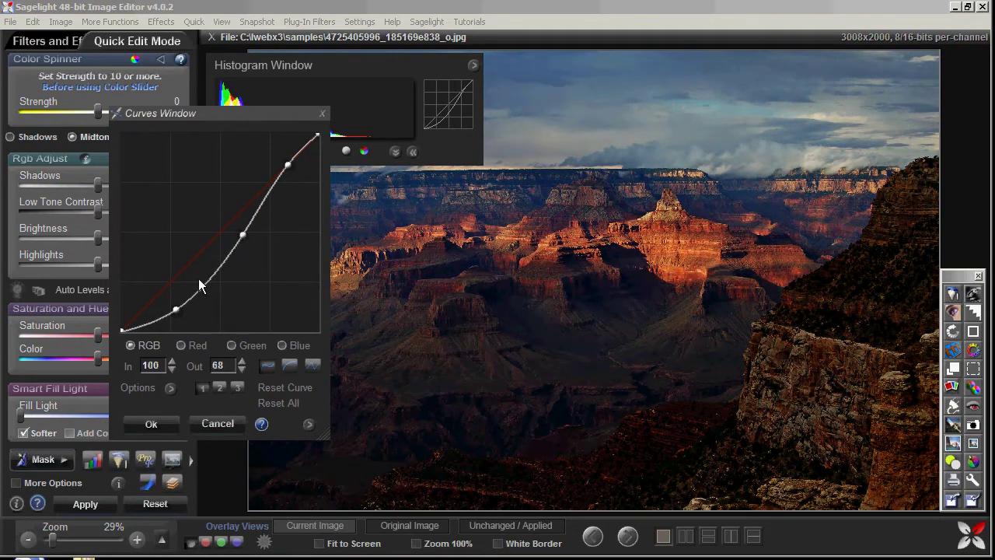
# - Add two extra points between the shadows and midtones on the lower RGB curve
pyautogui.moveTo(175, 309); pyautogui.dragTo(175, 309)
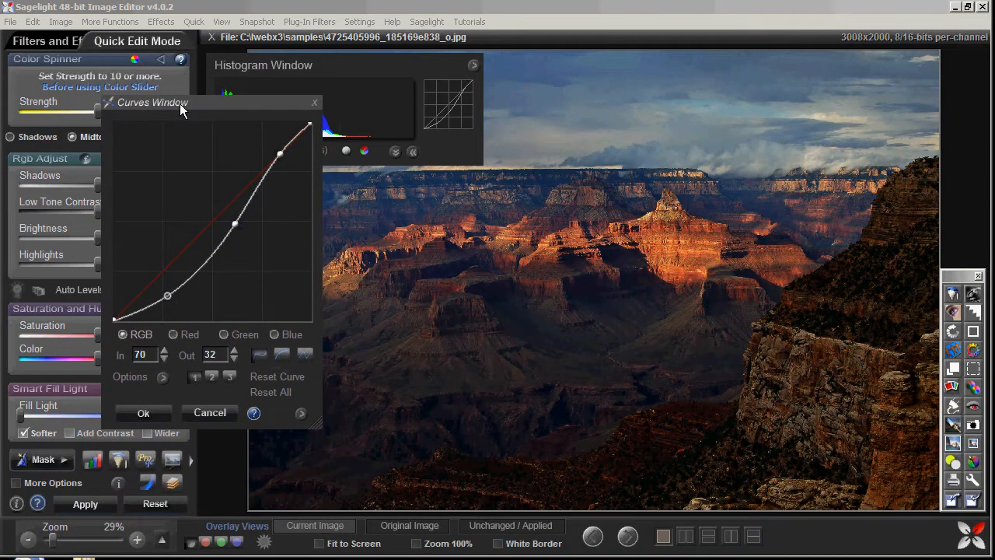
pyautogui.moveTo(234, 225); pyautogui.dragTo(234, 225)
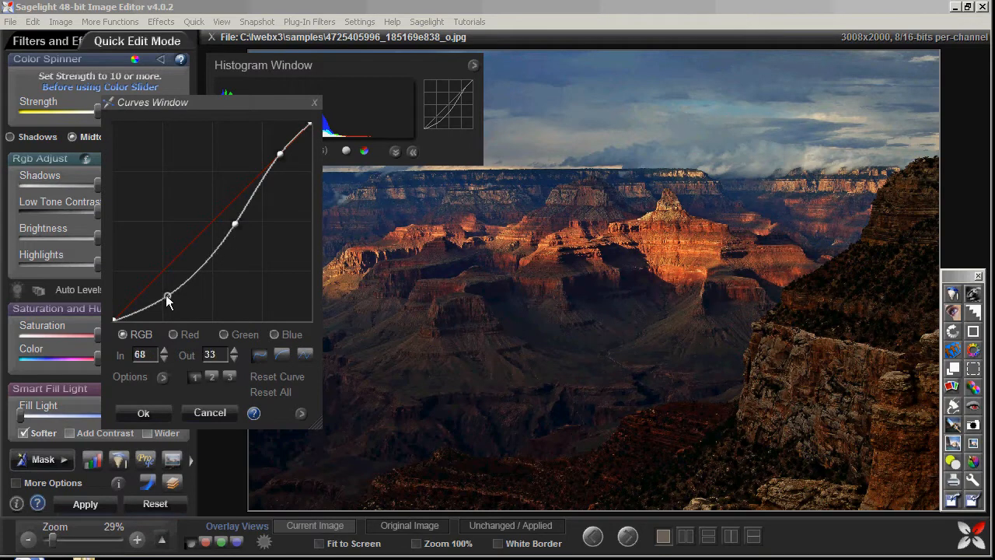
pyautogui.moveTo(169, 300); pyautogui.dragTo(236, 227)
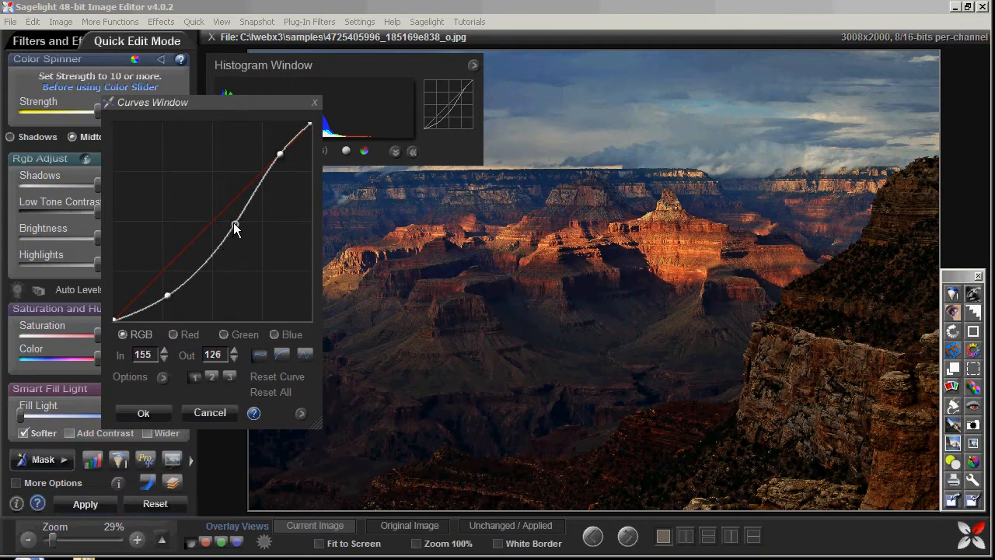
pyautogui.moveTo(237, 230); pyautogui.dragTo(168, 296)
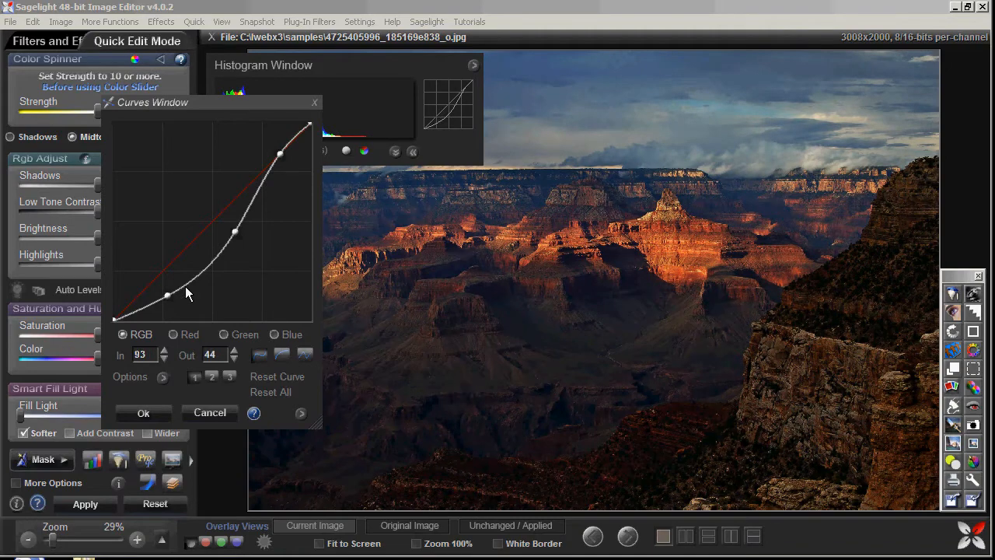
pyautogui.moveTo(167, 295); pyautogui.dragTo(194, 275)
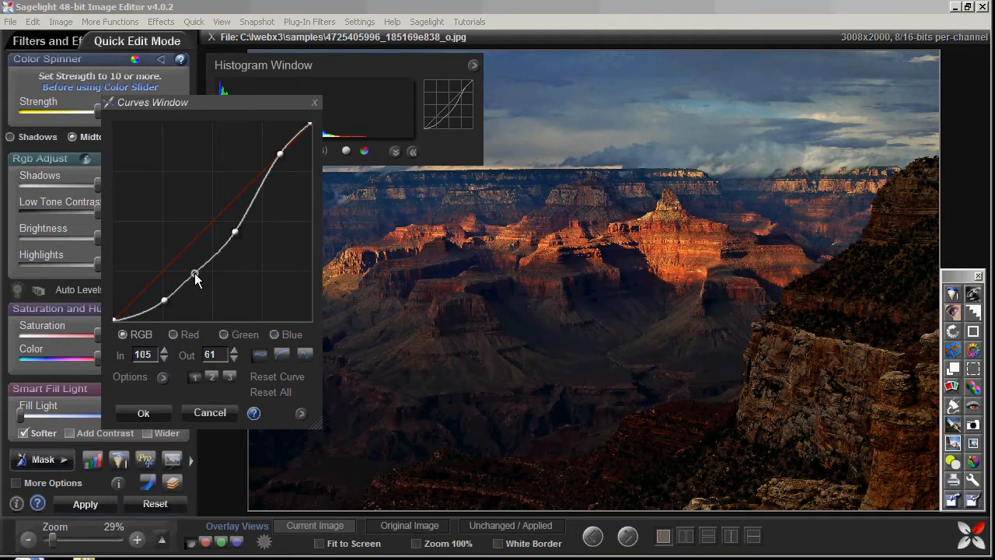
pyautogui.moveTo(194, 274); pyautogui.dragTo(164, 302)
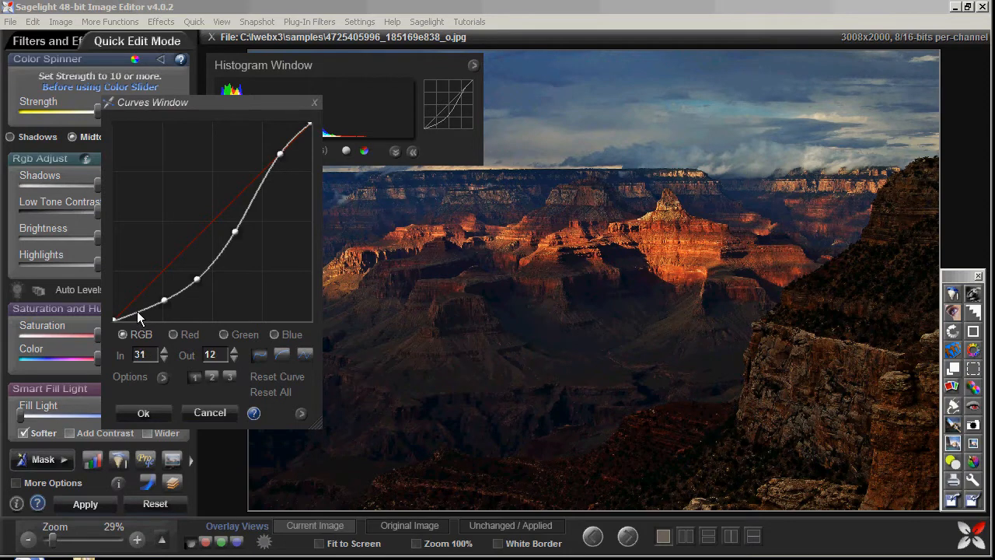
# - Raise the lowest RGB curve points to flatten the darkest tones into a plateau
pyautogui.moveTo(163, 317); pyautogui.dragTo(144, 301)
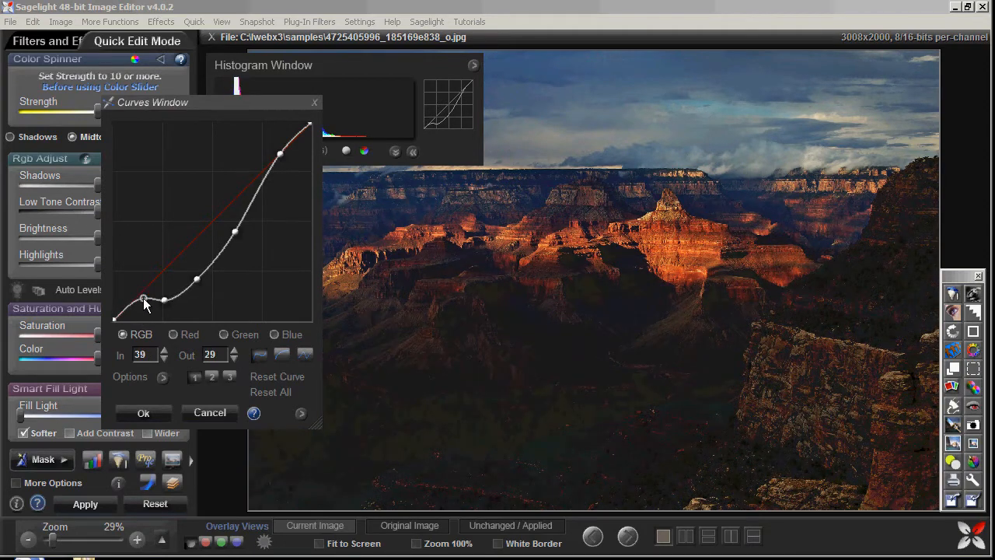
pyautogui.moveTo(144, 301); pyautogui.dragTo(164, 302)
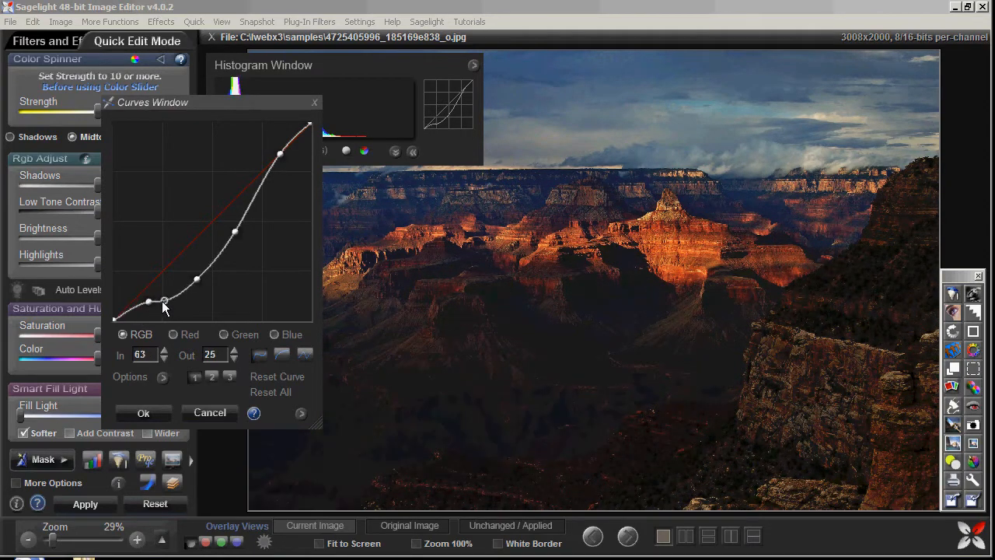
pyautogui.moveTo(164, 303); pyautogui.dragTo(149, 302)
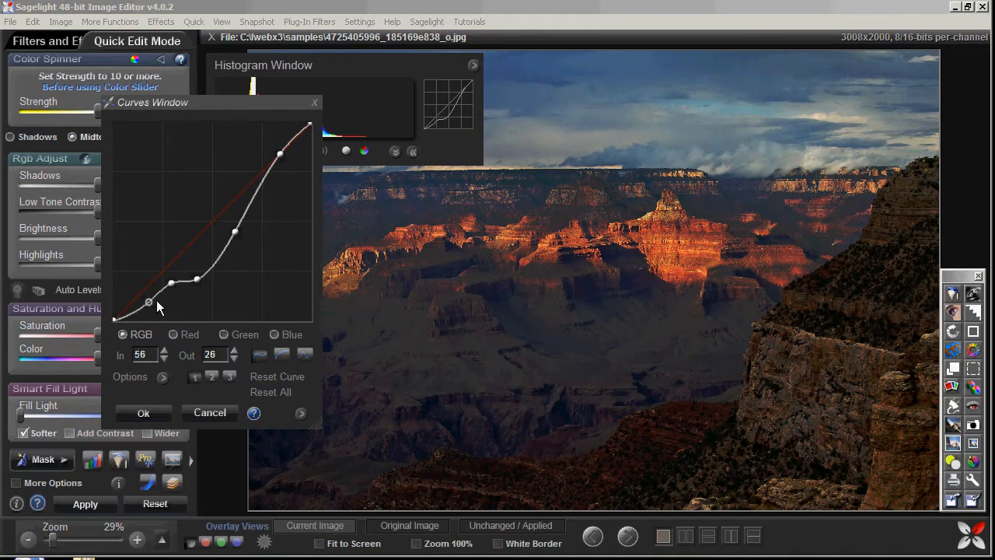
pyautogui.moveTo(150, 302); pyautogui.dragTo(142, 294)
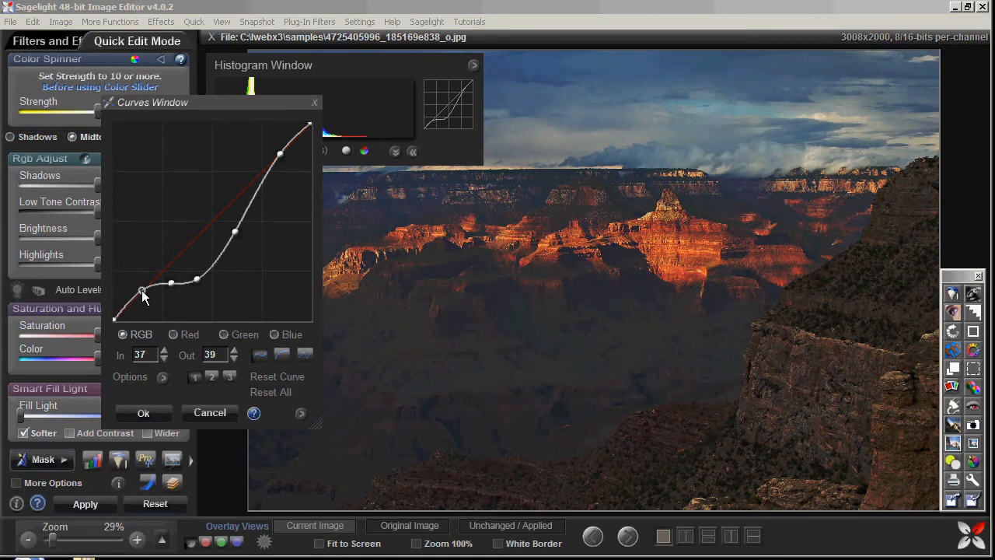
pyautogui.moveTo(142, 294); pyautogui.dragTo(209, 284)
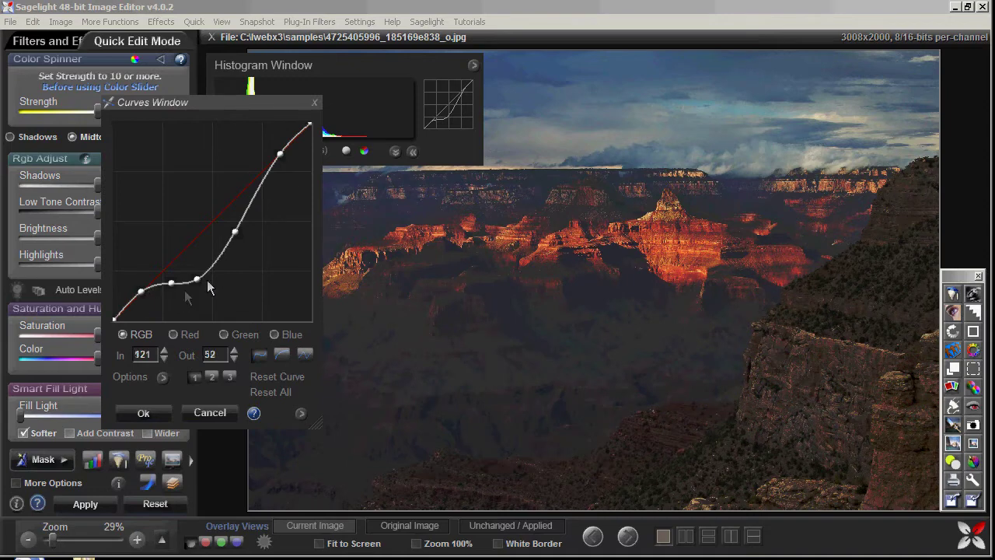
pyautogui.moveTo(198, 279); pyautogui.dragTo(170, 282)
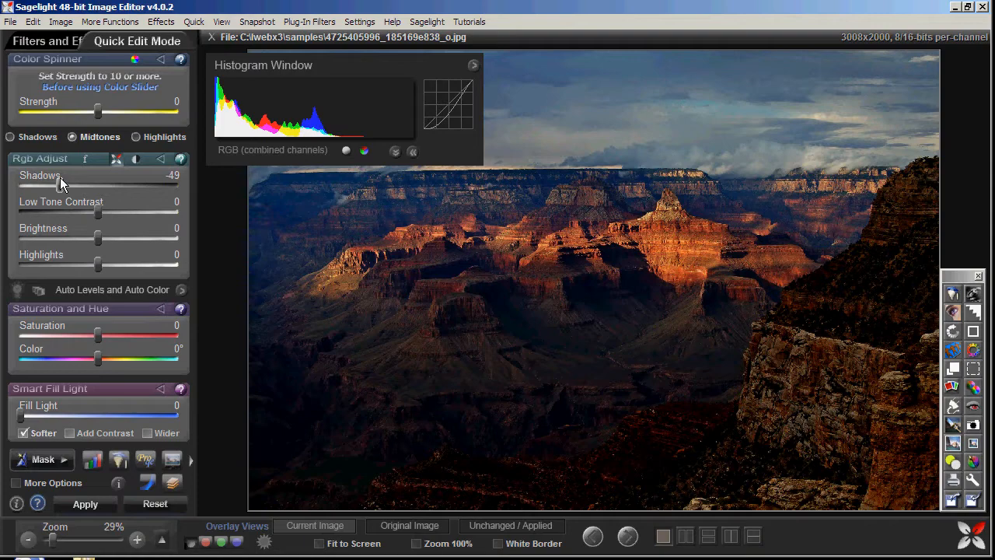
pyautogui.moveTo(317, 151)
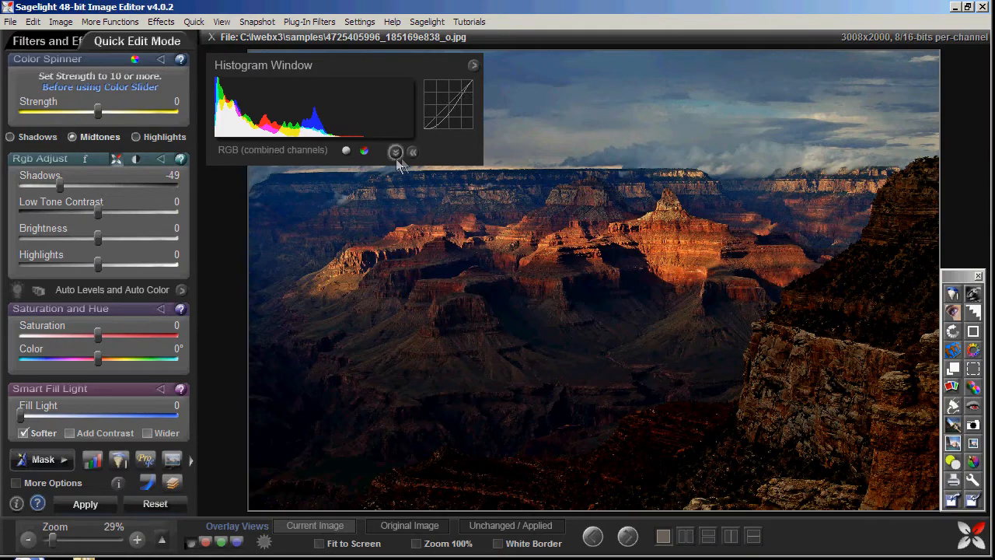
pyautogui.click(412, 151)
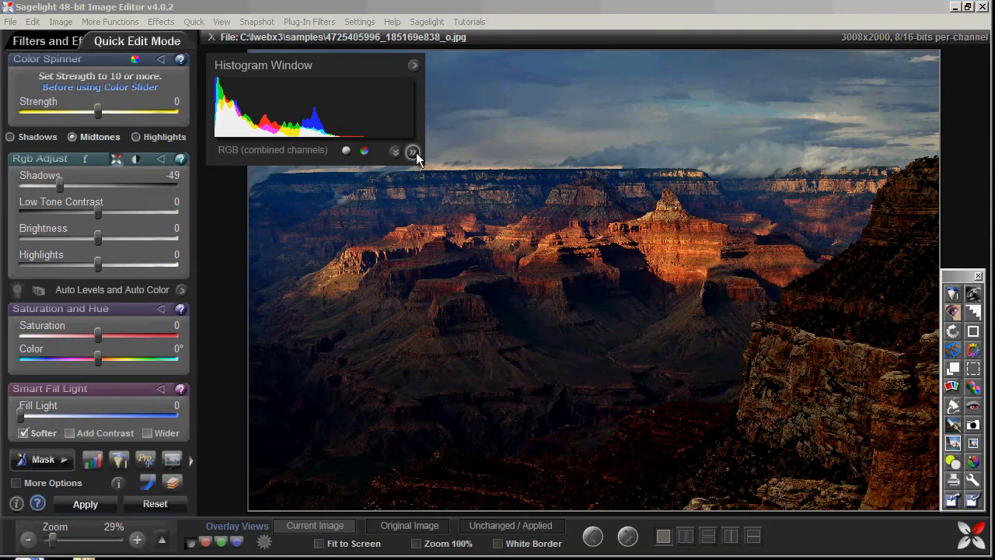
pyautogui.click(413, 151)
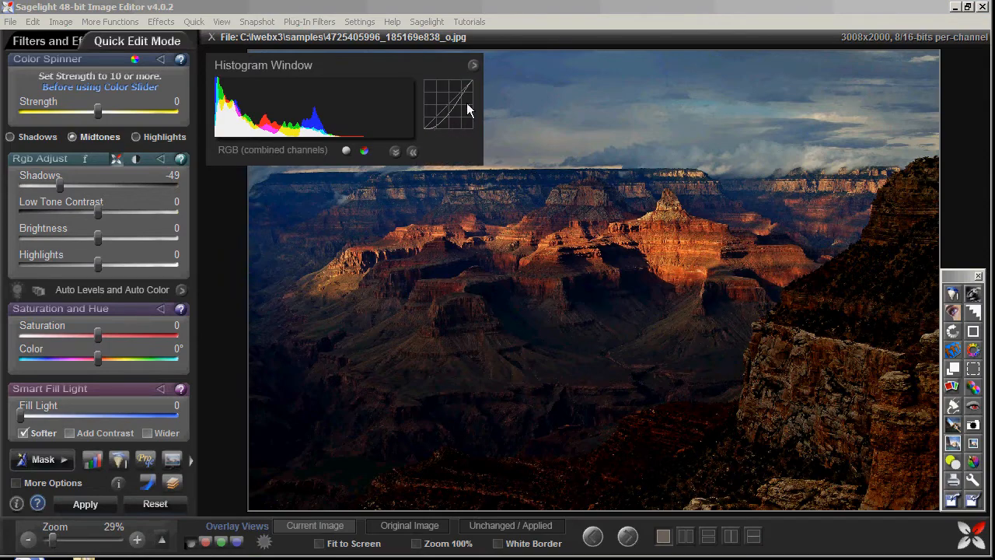
pyautogui.moveTo(420, 138)
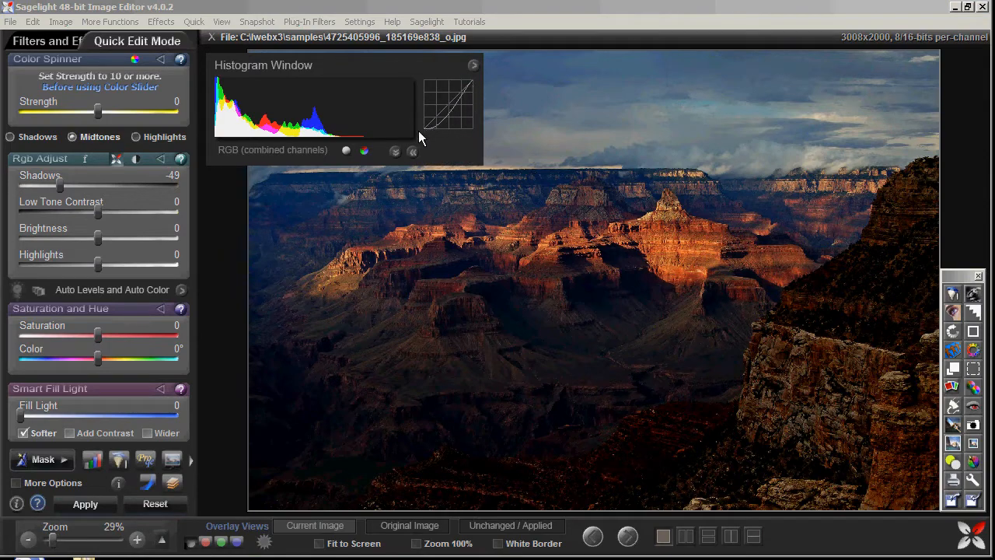
pyautogui.moveTo(466, 100)
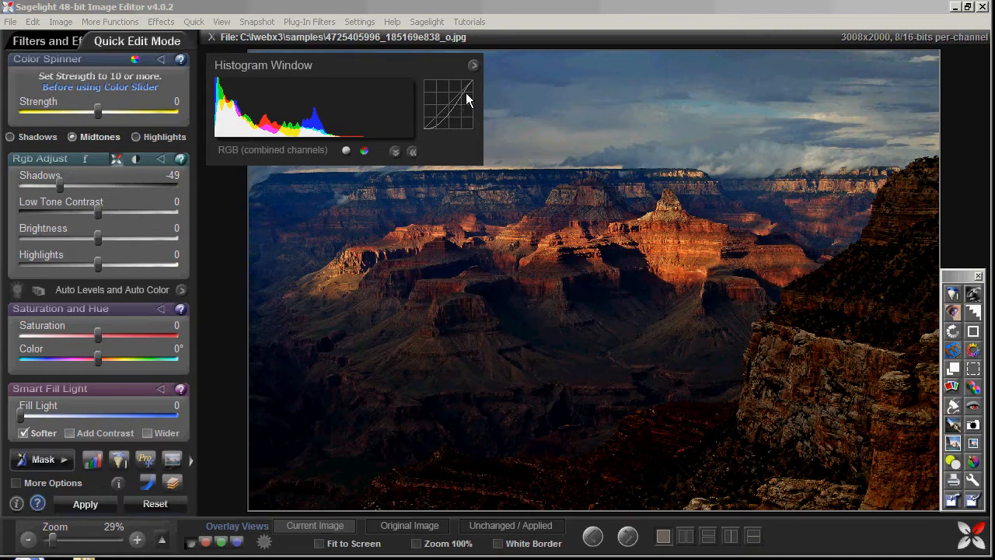
pyautogui.moveTo(474, 101)
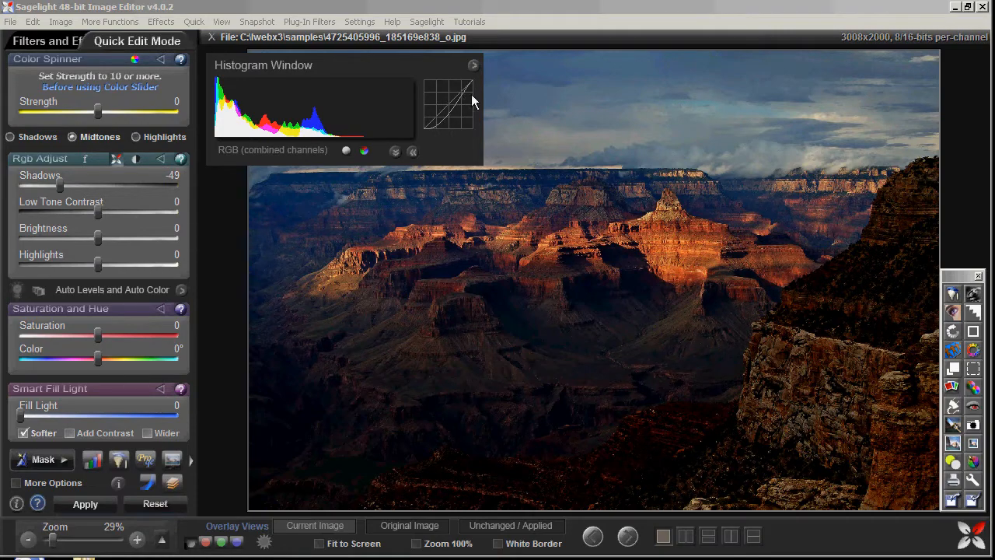
# - In Rgb Adjust, set Shadows -10, Low Tone Contrast 13, Brightness 9 and Highlights -3
pyautogui.moveTo(97, 238); pyautogui.dragTo(109, 238)
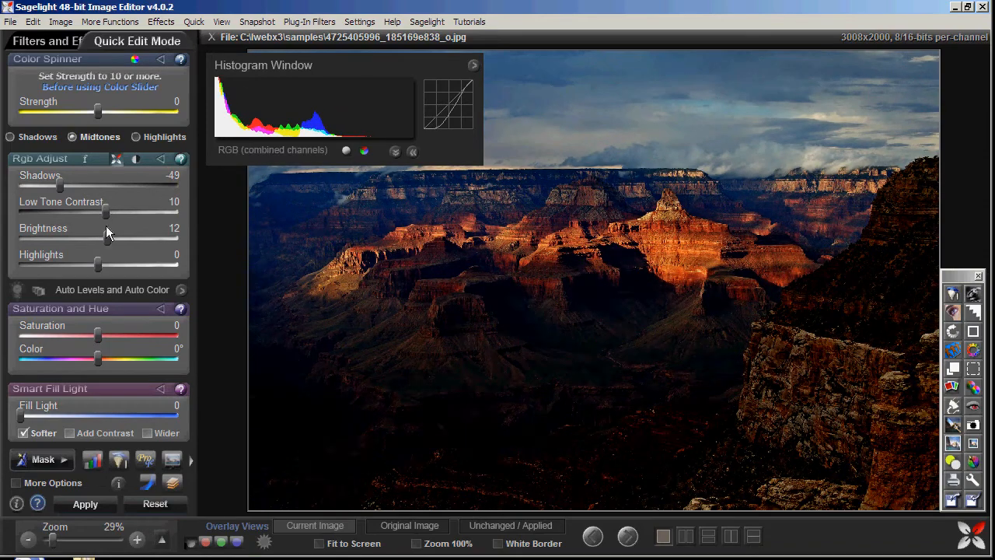
pyautogui.moveTo(98, 265); pyautogui.dragTo(88, 265)
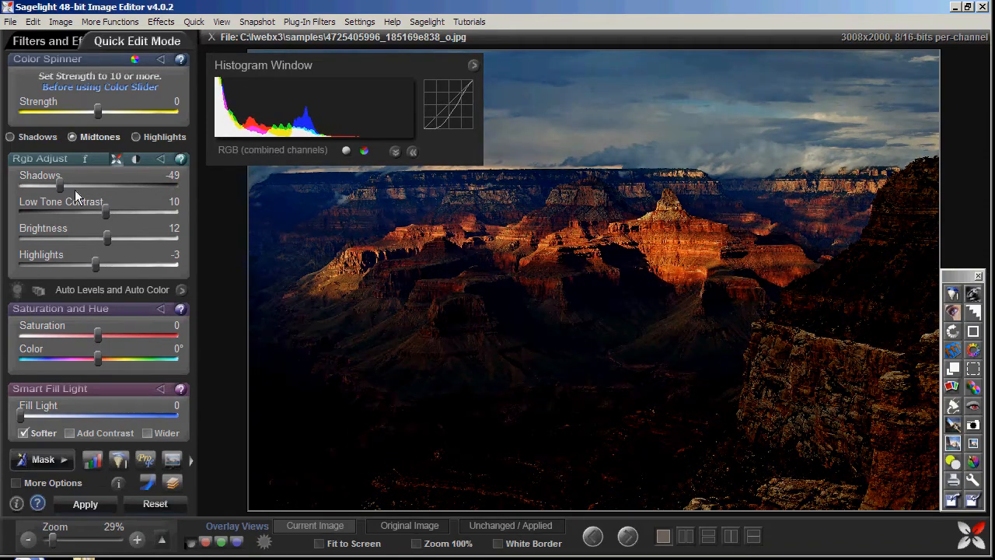
pyautogui.moveTo(61, 187); pyautogui.dragTo(78, 186)
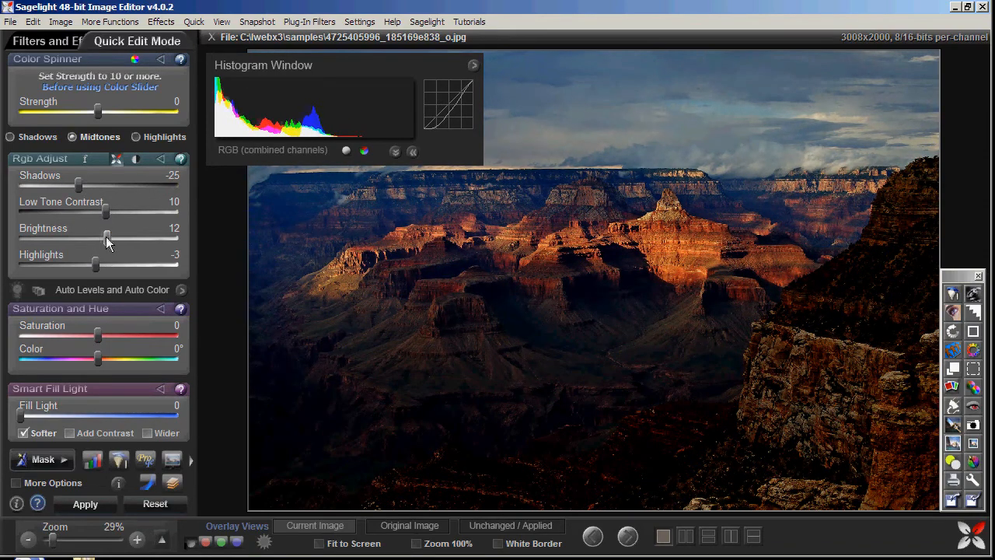
pyautogui.moveTo(109, 237); pyautogui.dragTo(105, 237)
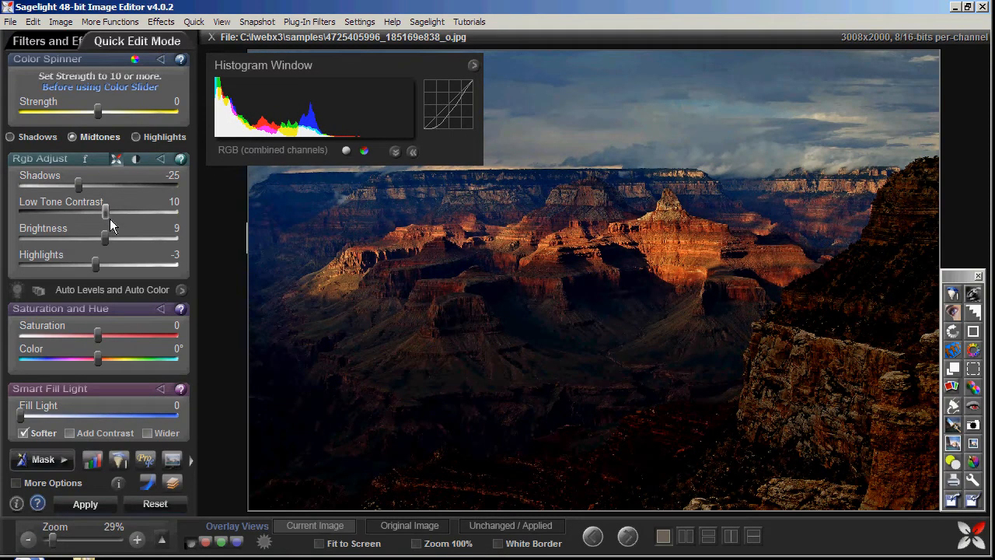
pyautogui.moveTo(107, 212); pyautogui.dragTo(91, 212)
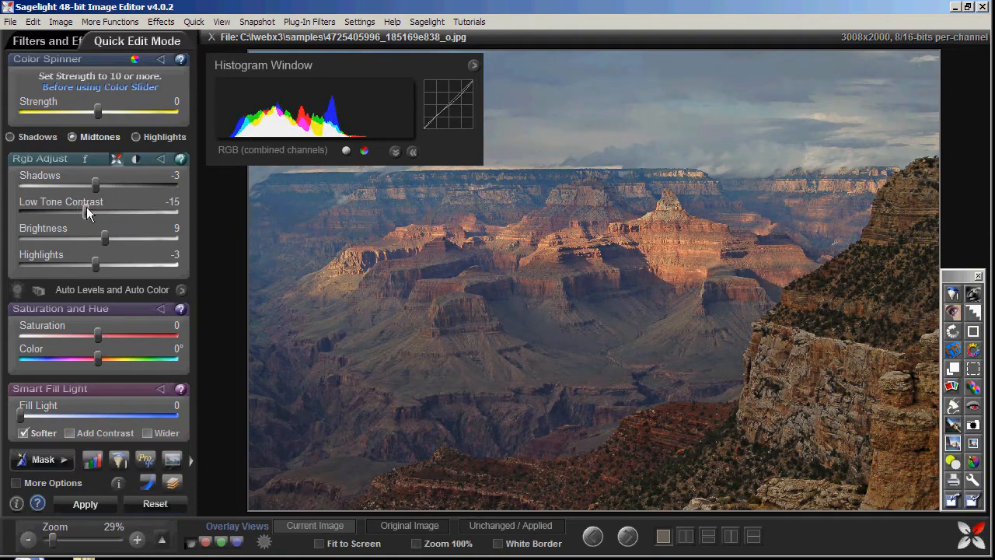
pyautogui.moveTo(97, 189); pyautogui.dragTo(90, 189)
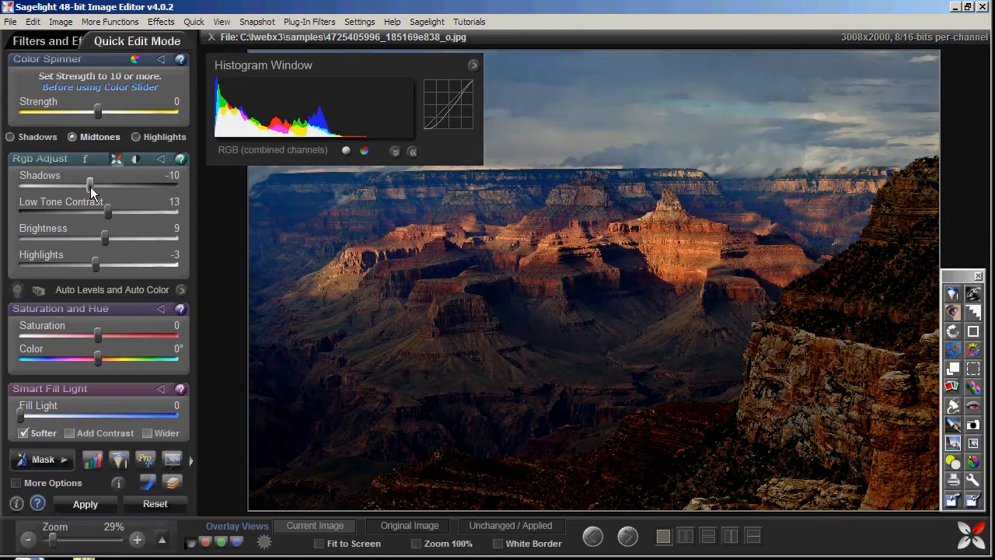
# - Open the Curves window, move it up over the photo, and apply the slider adjustments
pyautogui.click(146, 458)
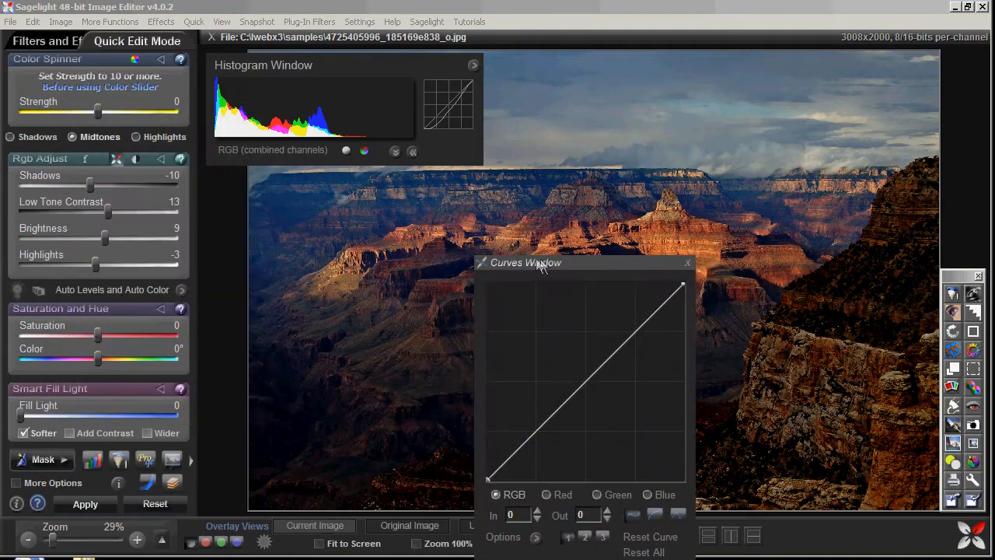
pyautogui.moveTo(70, 192)
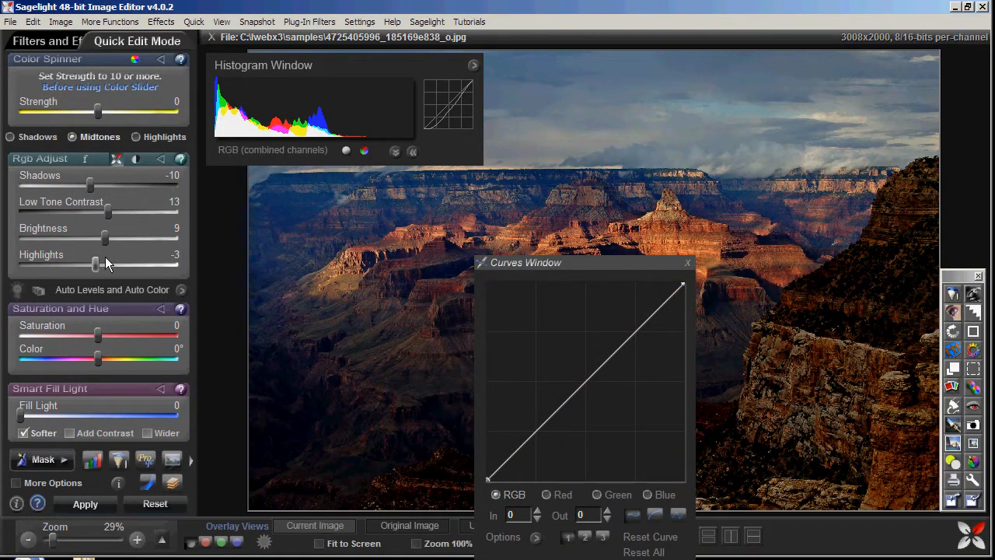
pyautogui.moveTo(109, 229)
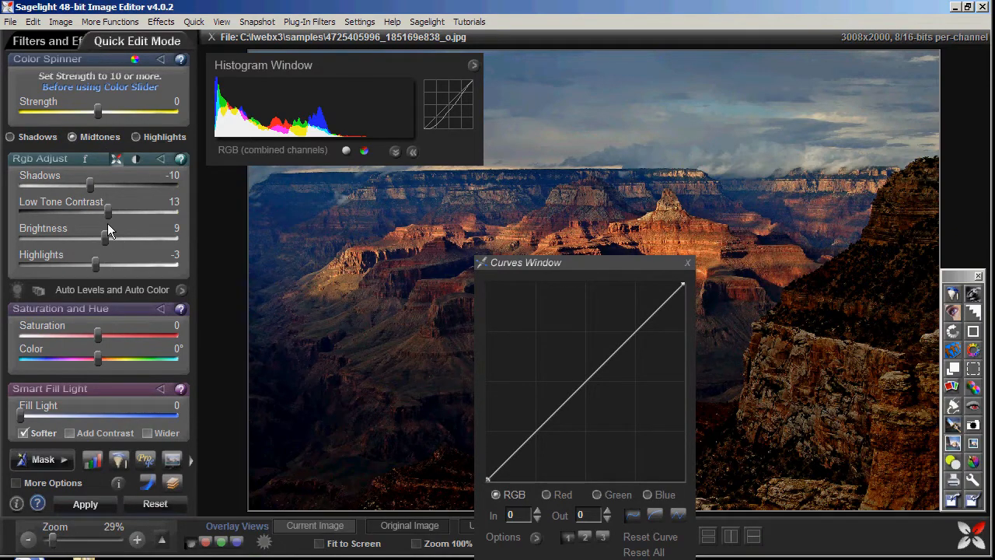
pyautogui.moveTo(107, 237); pyautogui.dragTo(109, 237)
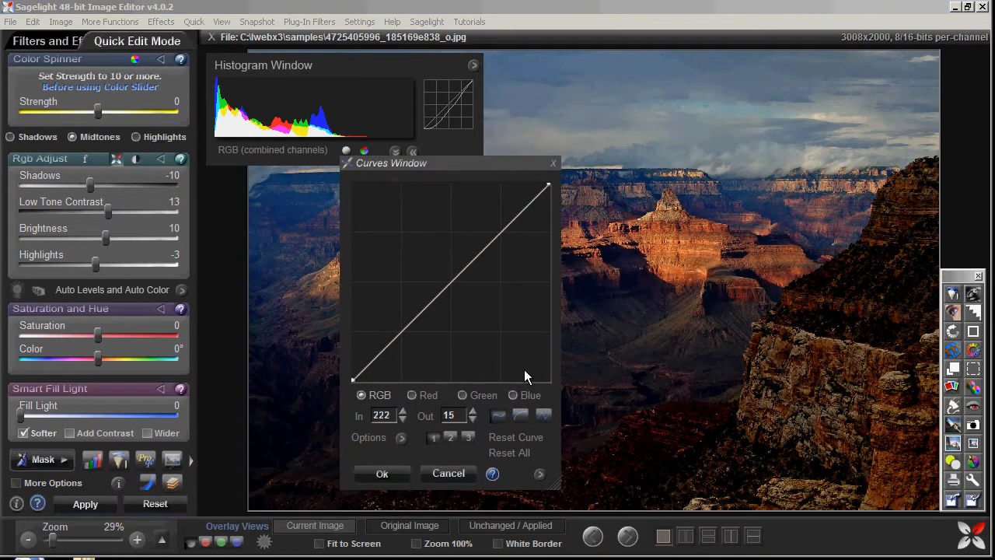
pyautogui.moveTo(391, 163); pyautogui.dragTo(323, 118)
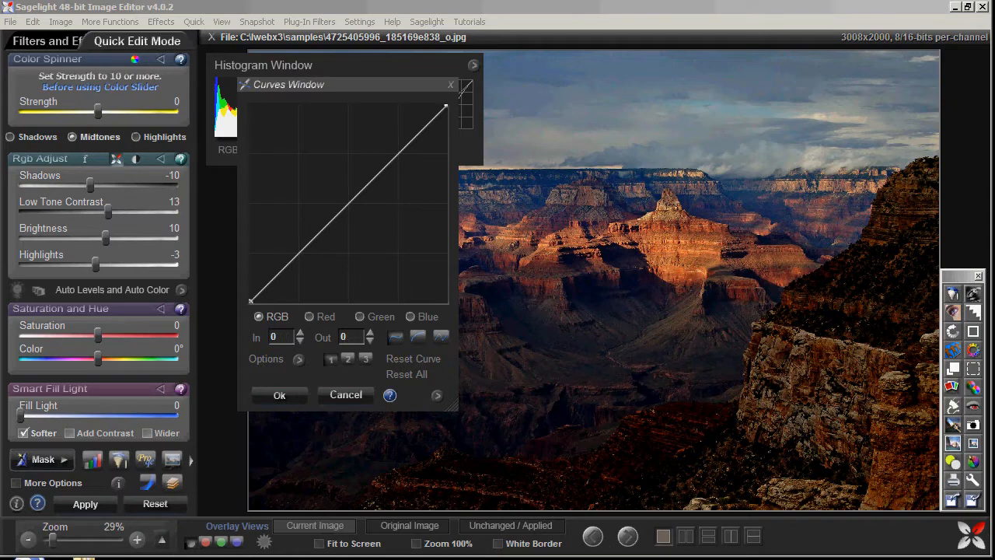
pyautogui.click(295, 255)
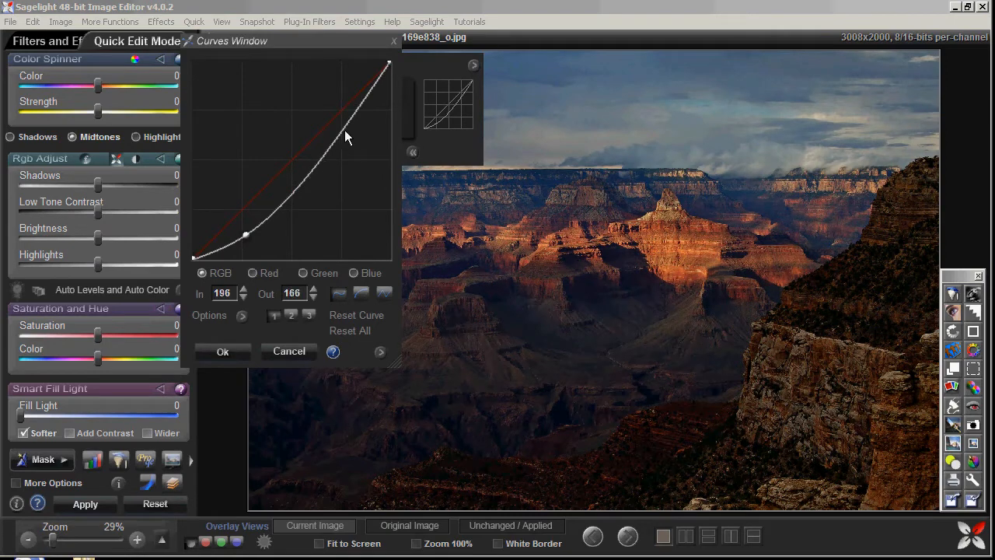
# - Try darkening midtone and shadow points on the RGB curve, ending with a straight curve
pyautogui.moveTo(347, 138); pyautogui.dragTo(349, 111)
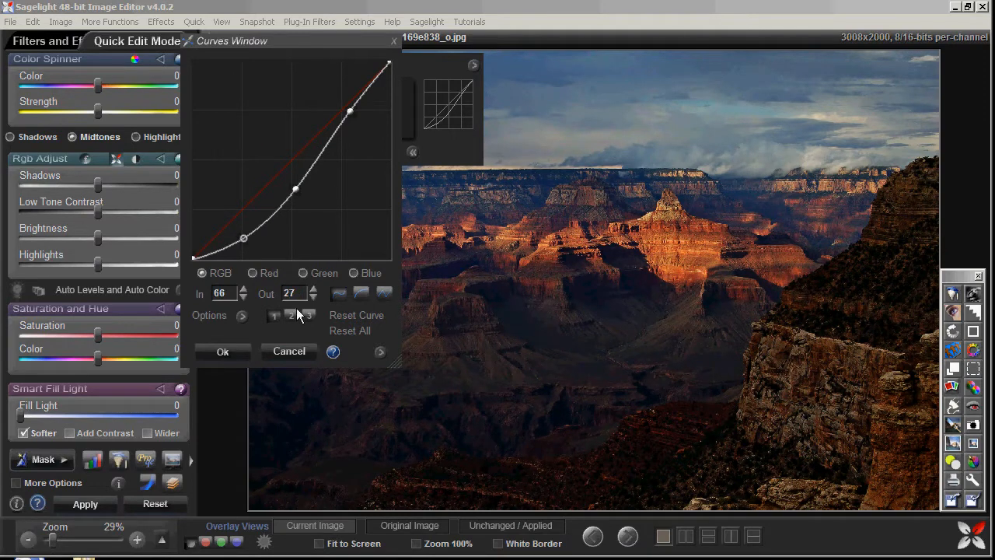
pyautogui.moveTo(244, 238); pyautogui.dragTo(243, 238)
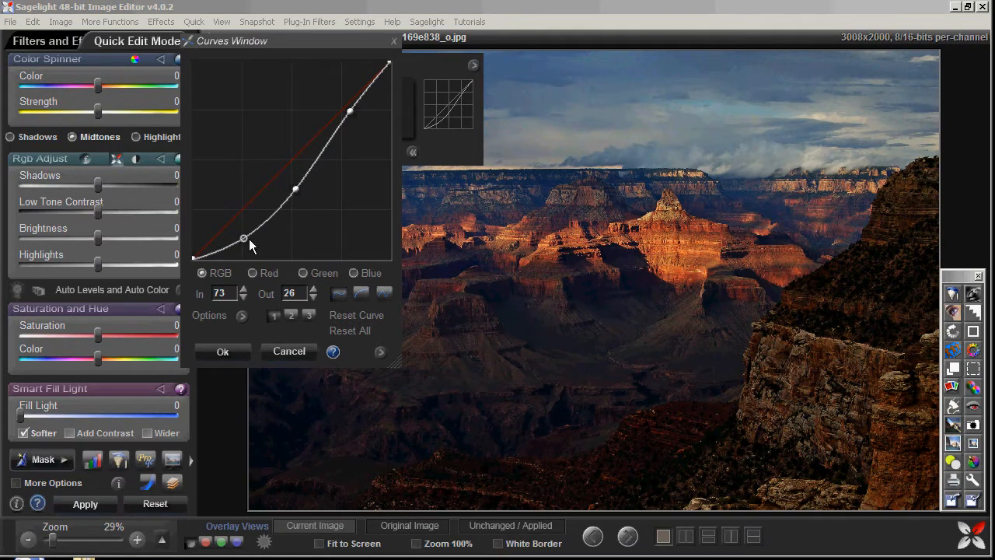
pyautogui.moveTo(243, 237); pyautogui.dragTo(243, 237)
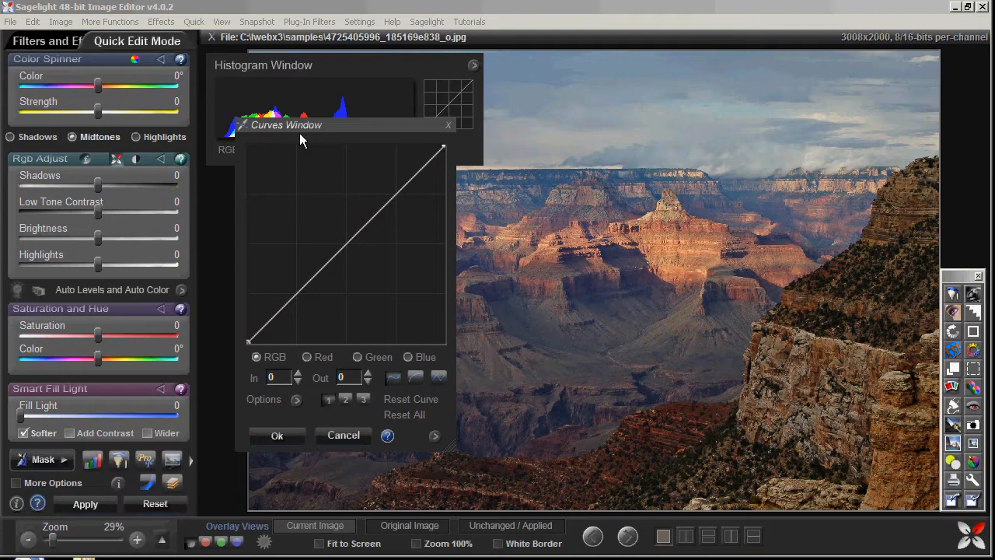
pyautogui.moveTo(179, 249)
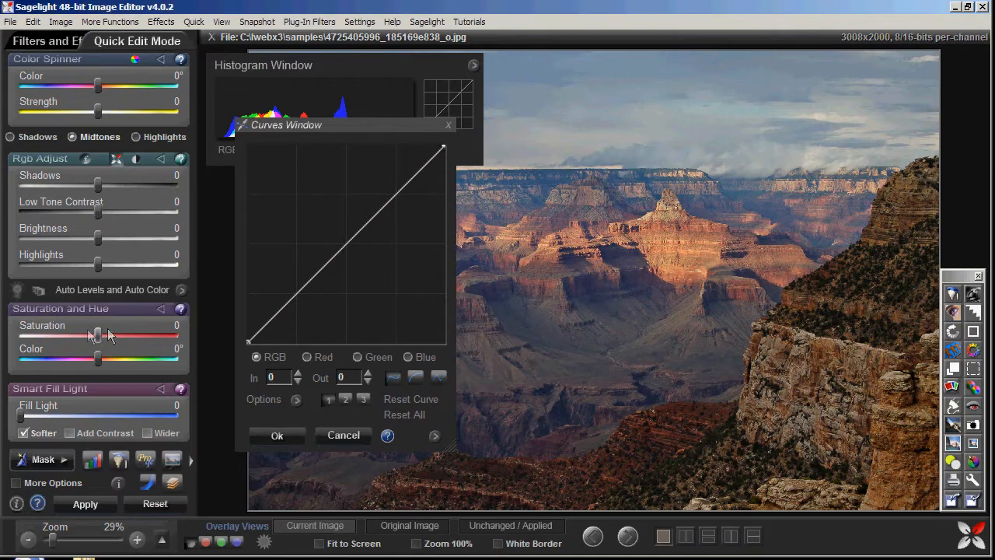
pyautogui.moveTo(127, 183)
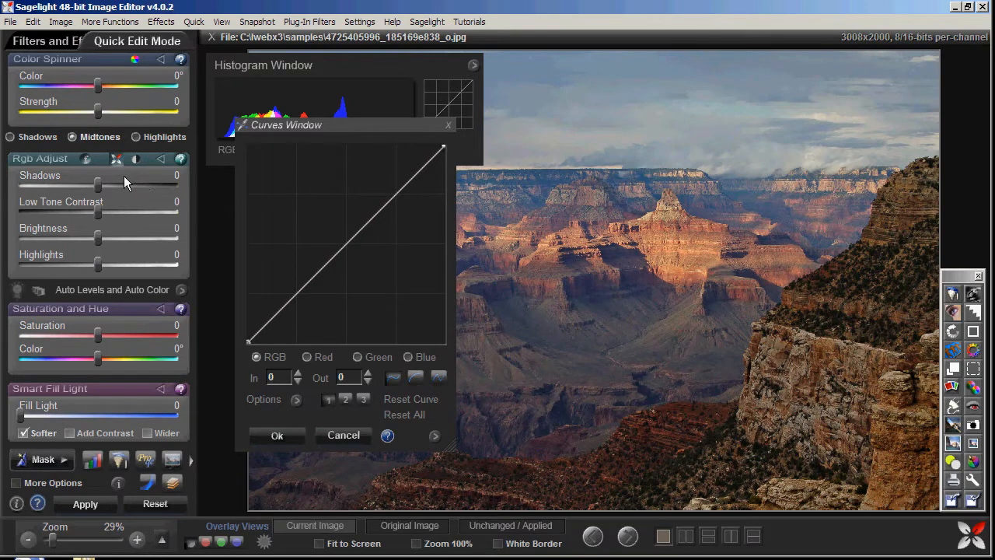
pyautogui.moveTo(127, 63)
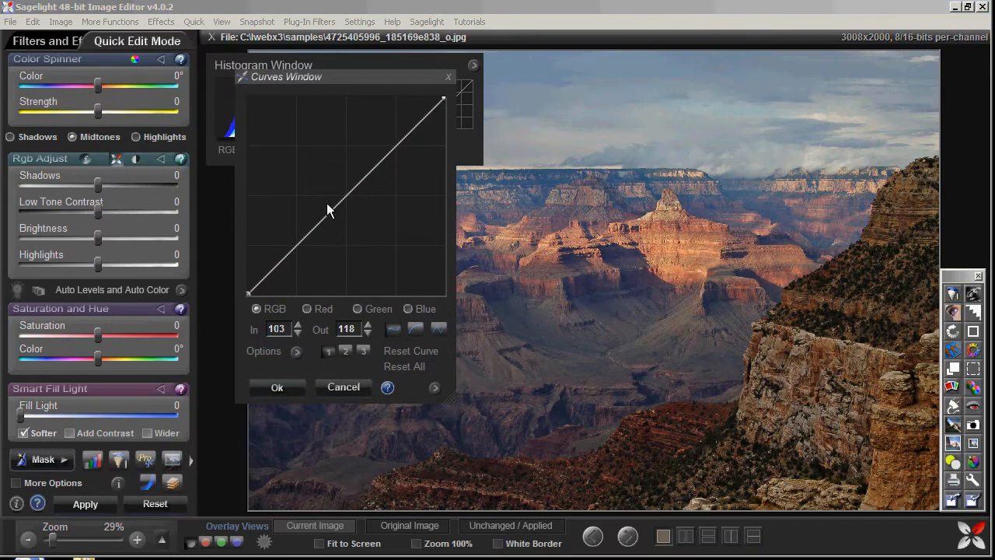
# - Set Shadows -37, Highlights 10, Brightness -4, and add a curve point near In 200
pyautogui.click(411, 351)
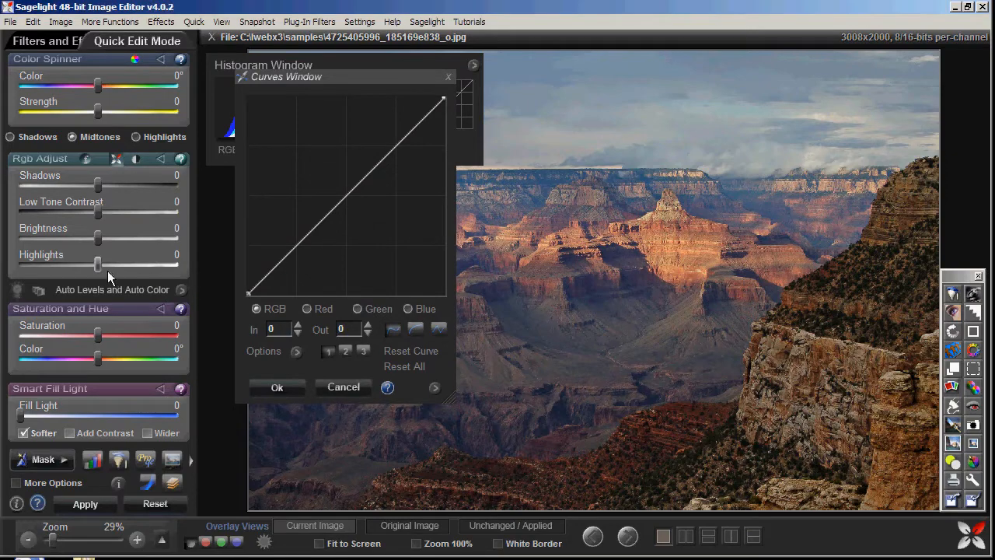
pyautogui.moveTo(98, 185); pyautogui.dragTo(84, 185)
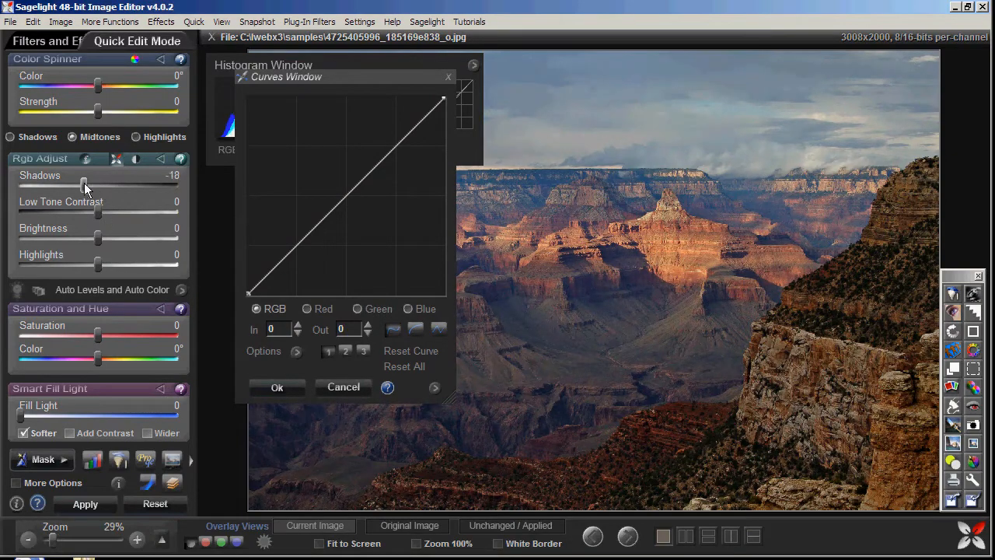
pyautogui.moveTo(83, 186); pyautogui.dragTo(99, 186)
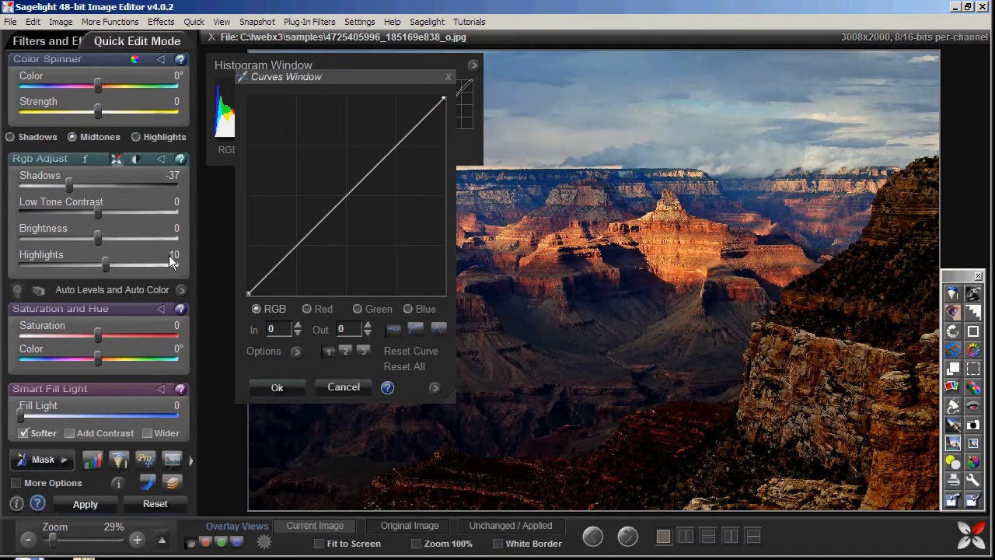
pyautogui.moveTo(105, 239); pyautogui.dragTo(98, 238)
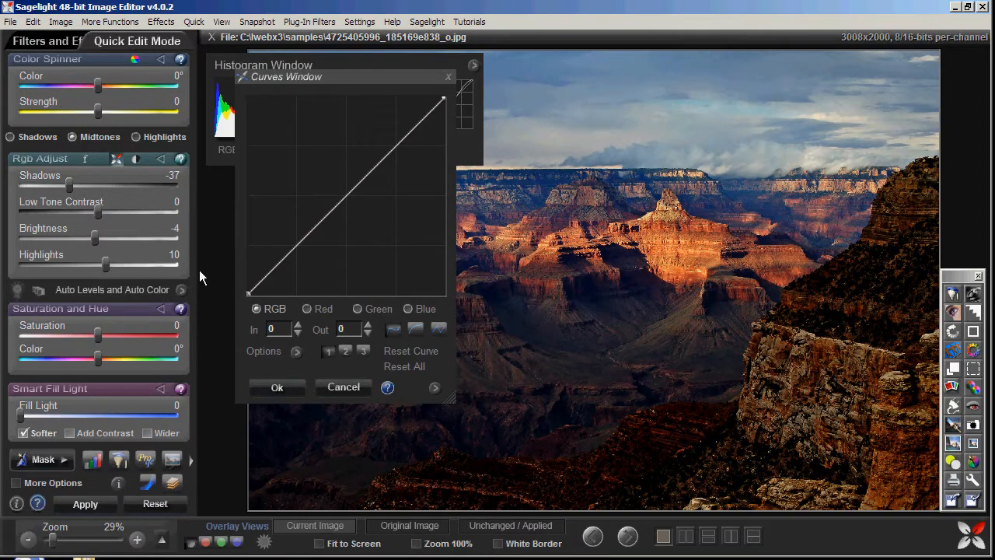
pyautogui.moveTo(286, 77); pyautogui.dragTo(384, 173)
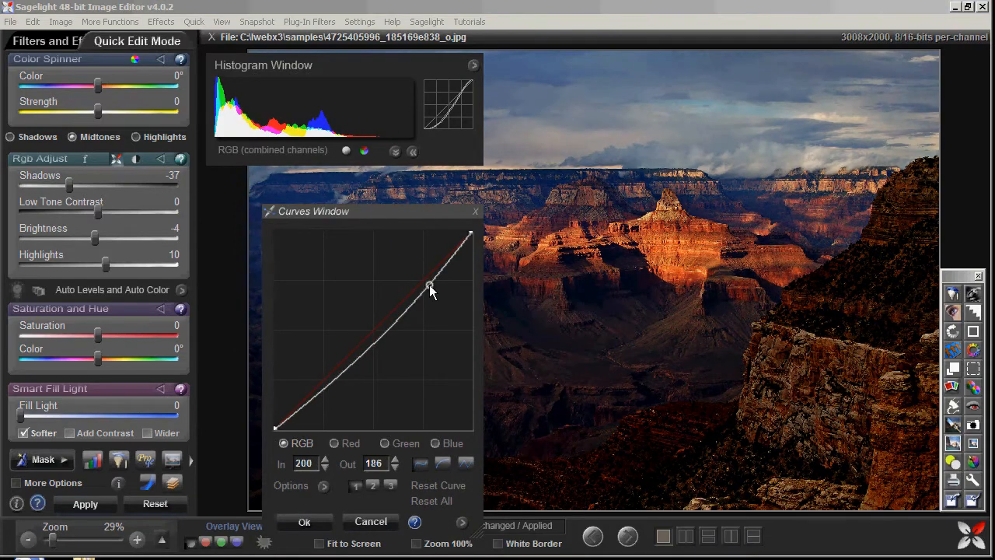
# - Build a gentle three-point RGB contrast curve with shadow and midtone points, then show recent files
pyautogui.moveTo(431, 284); pyautogui.dragTo(317, 392)
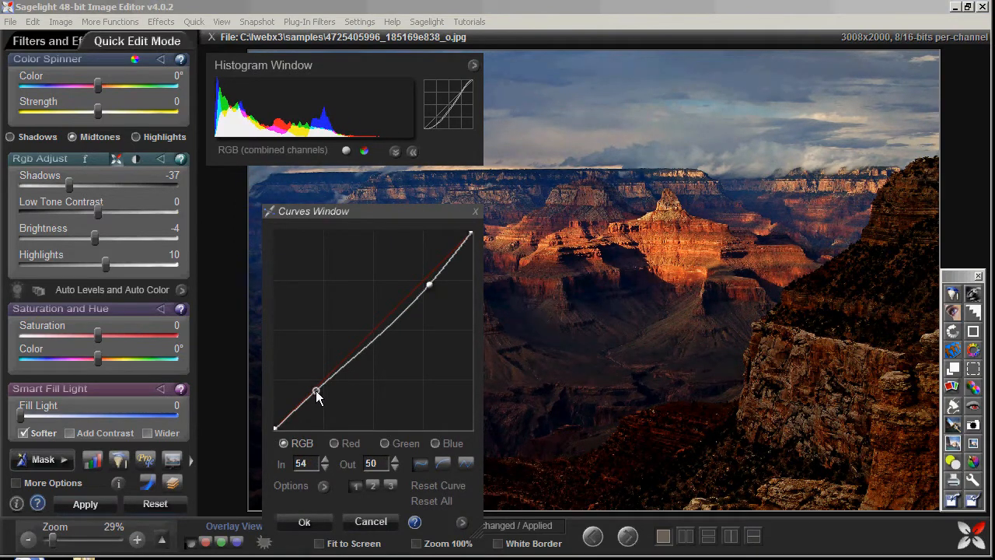
pyautogui.moveTo(315, 391); pyautogui.dragTo(377, 342)
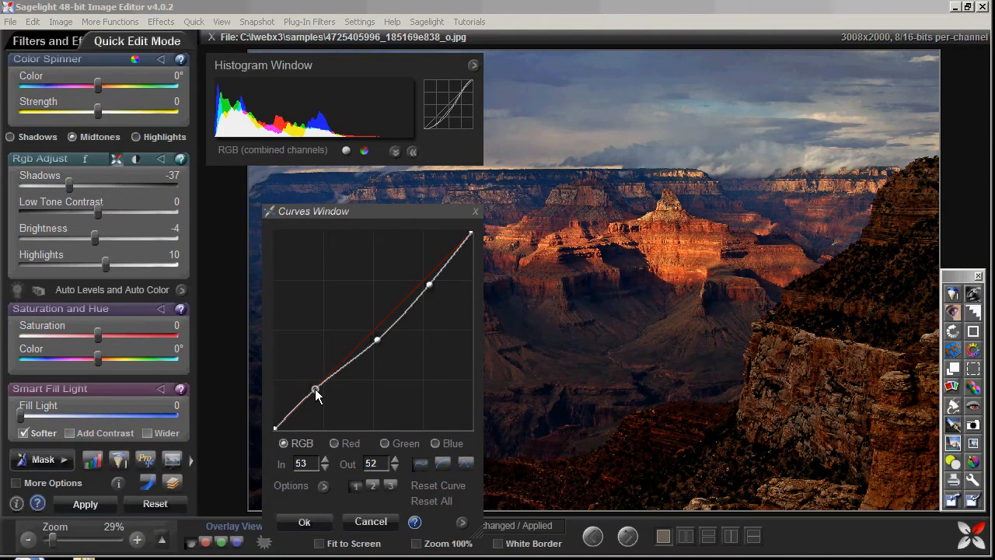
pyautogui.moveTo(315, 391); pyautogui.dragTo(315, 388)
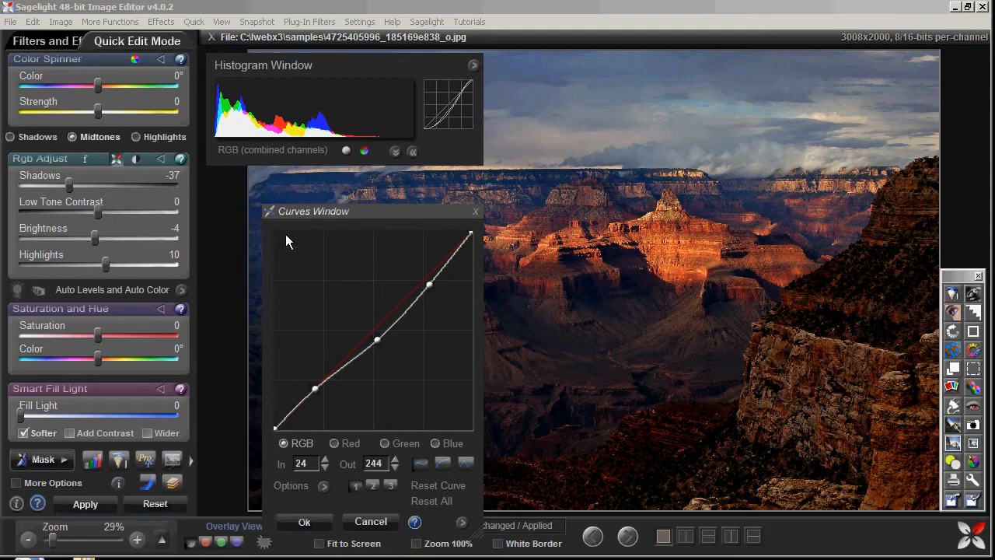
pyautogui.moveTo(315, 389); pyautogui.dragTo(315, 389)
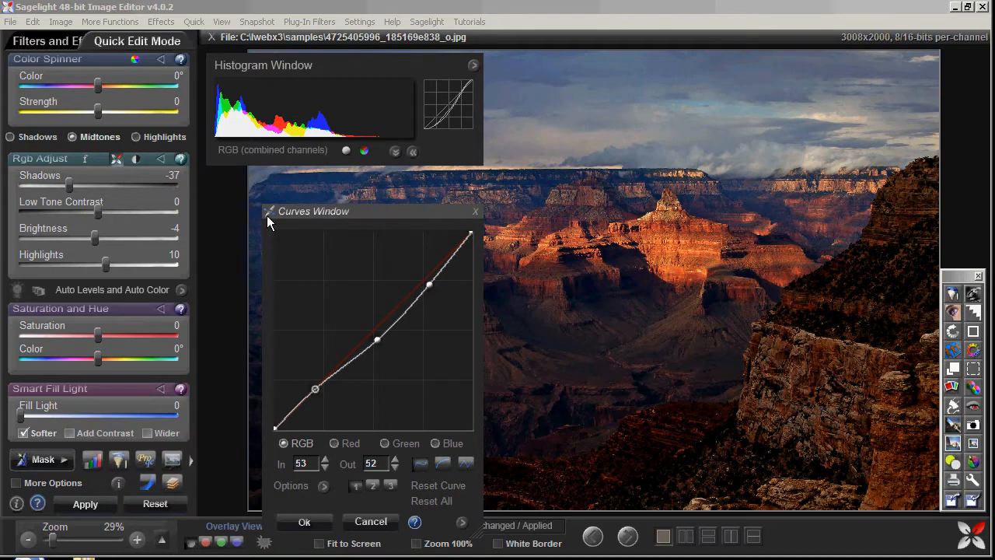
pyautogui.moveTo(313, 211); pyautogui.dragTo(282, 121)
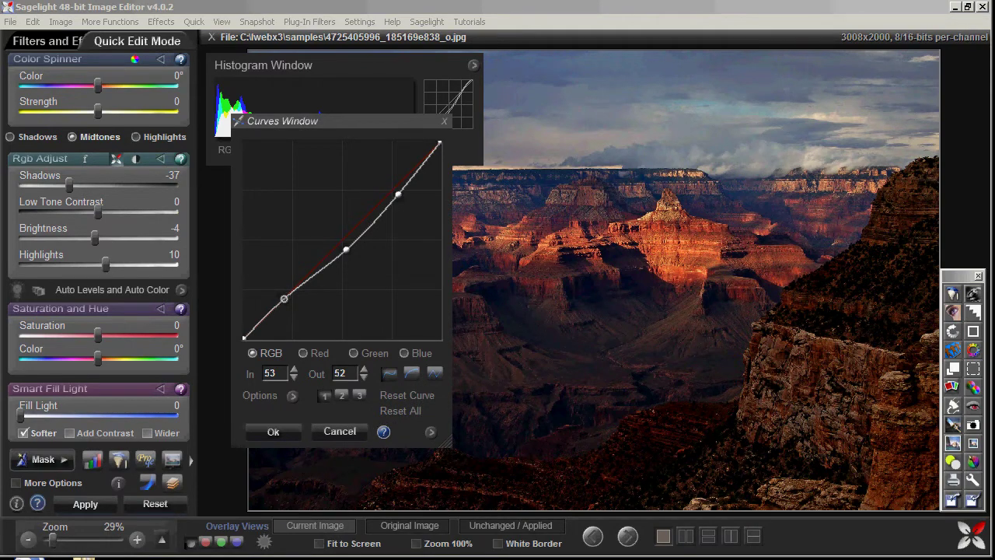
pyautogui.click(11, 21)
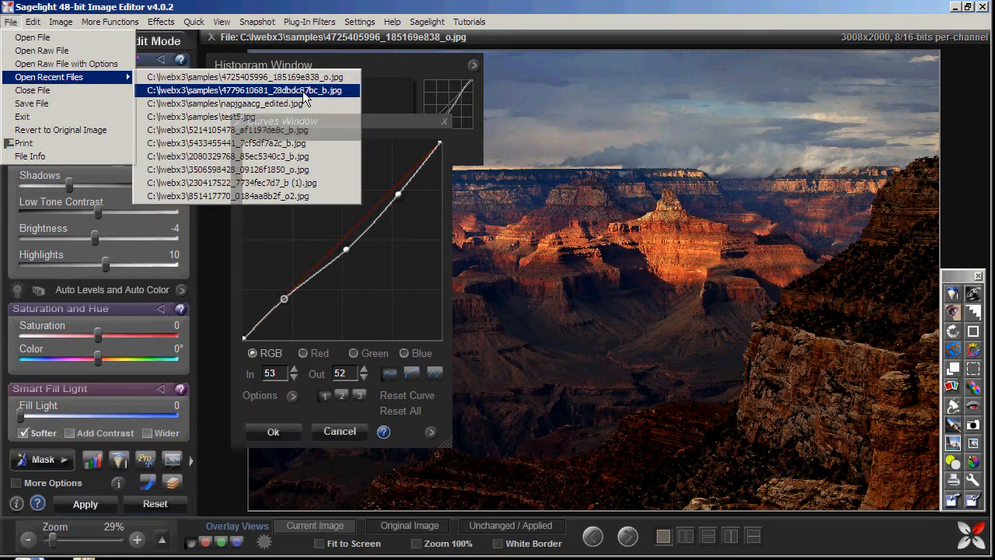
# - Open the recent flower jpg and set shadows -17, low tone contrast 55, brightness 36, highlights 33
pyautogui.click(246, 90)
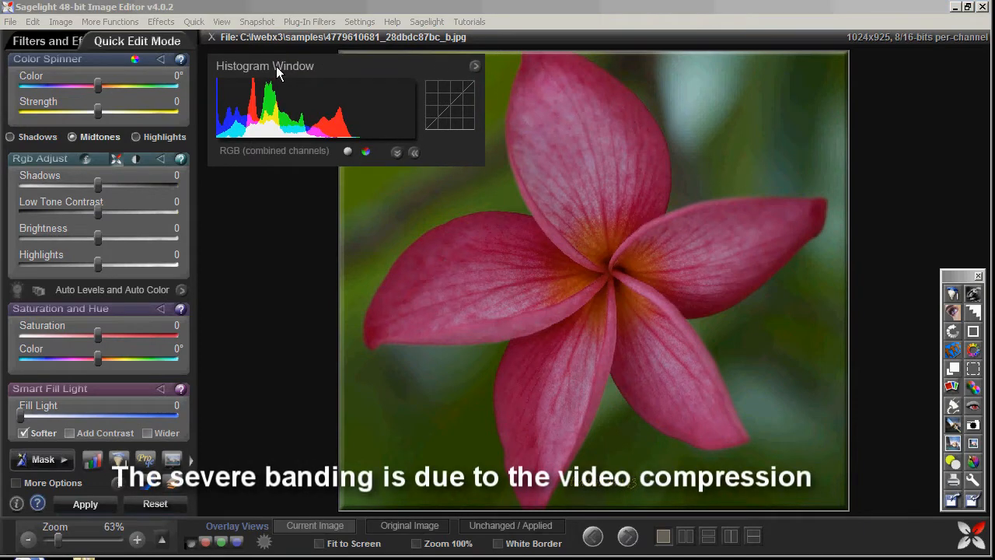
pyautogui.moveTo(244, 235)
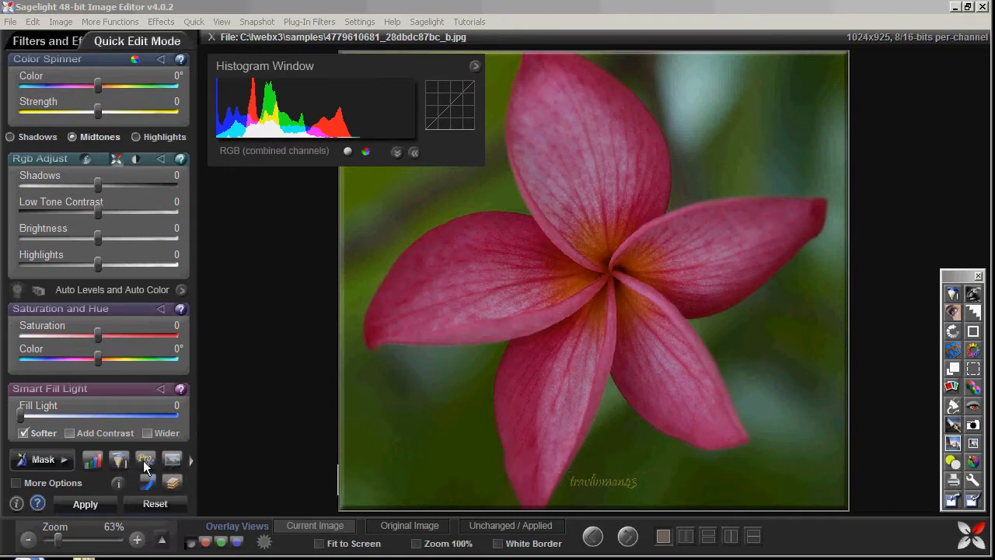
pyautogui.moveTo(97, 185); pyautogui.dragTo(123, 186)
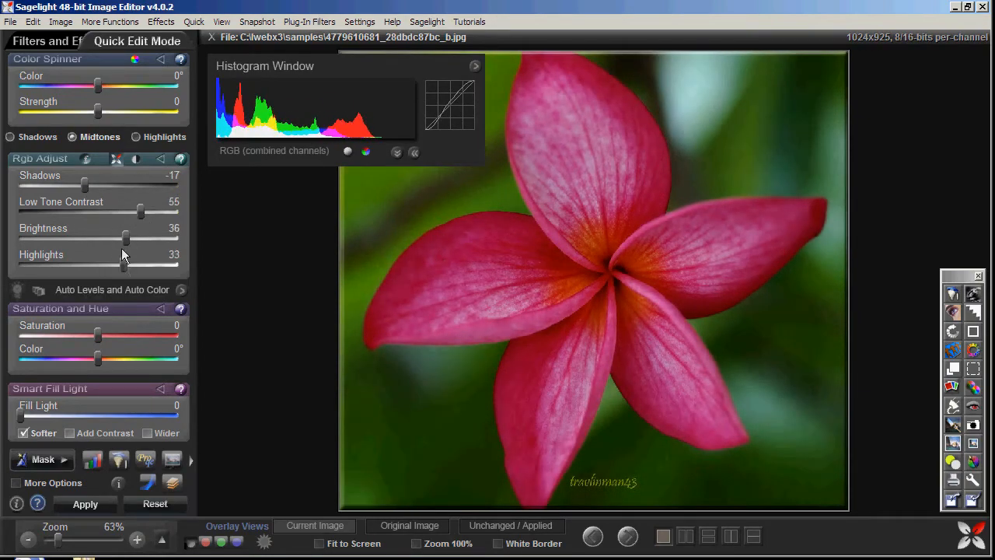
pyautogui.click(154, 500)
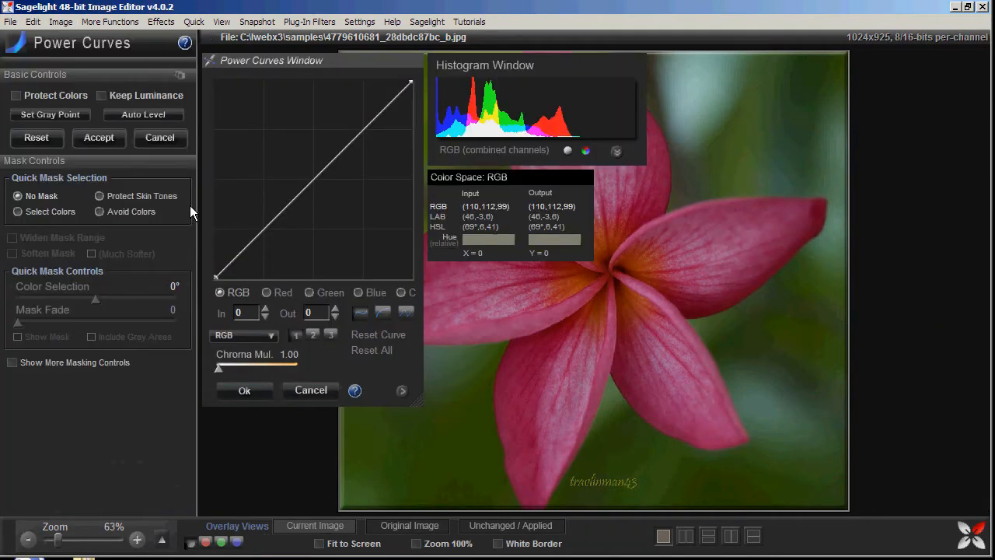
# - Switch Power Curves to LCH C*I*E and rough out the lightness and chroma curves
pyautogui.click(270, 336)
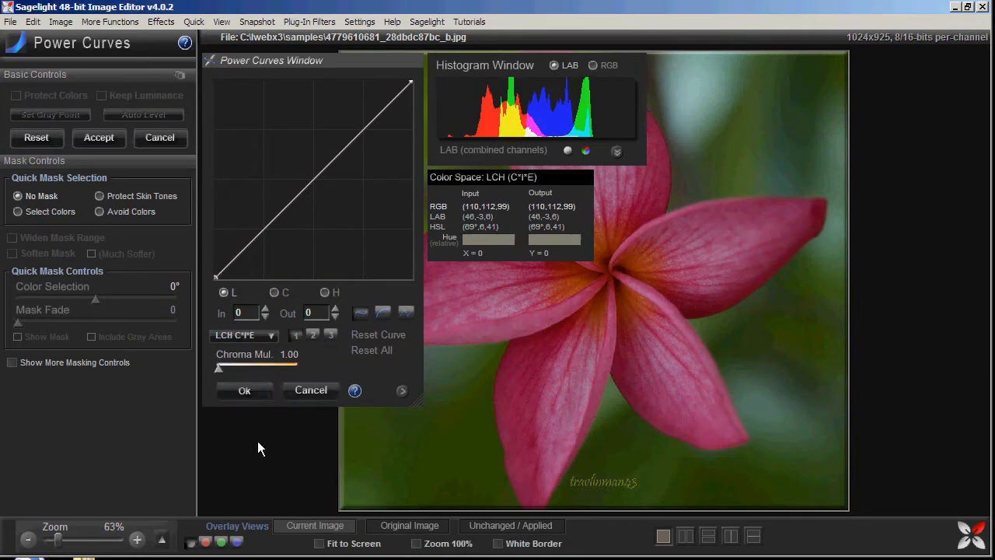
pyautogui.moveTo(490, 97)
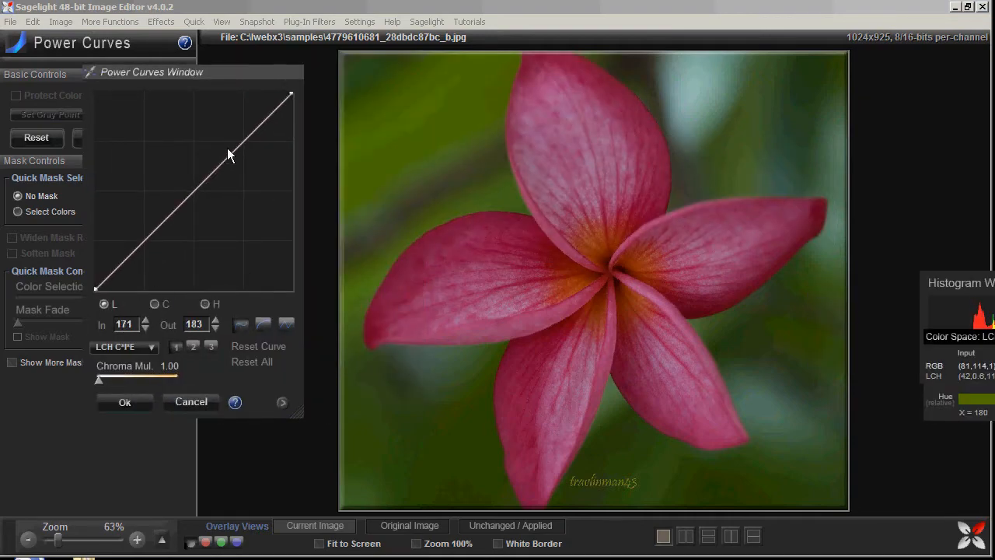
pyautogui.moveTo(228, 153); pyautogui.dragTo(259, 194)
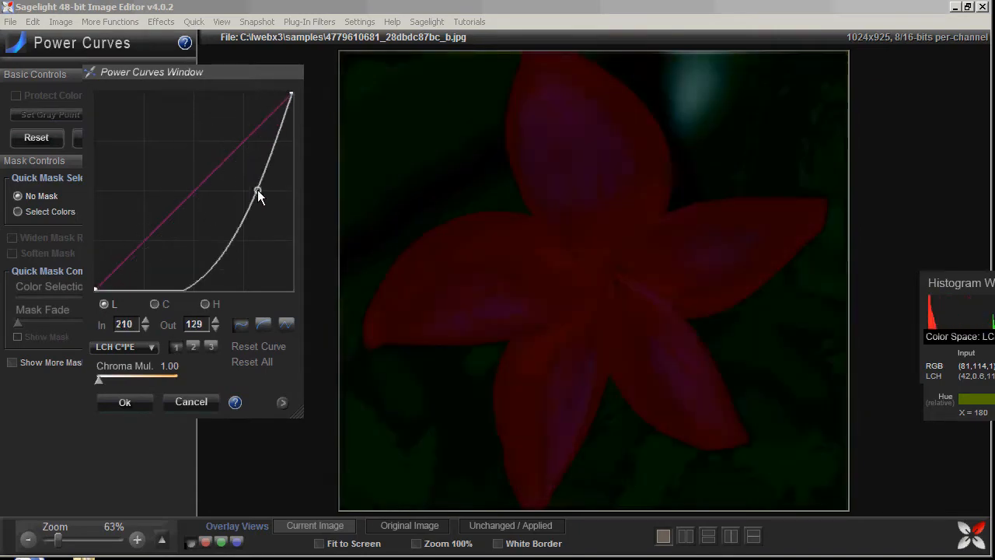
pyautogui.moveTo(260, 194); pyautogui.dragTo(225, 138)
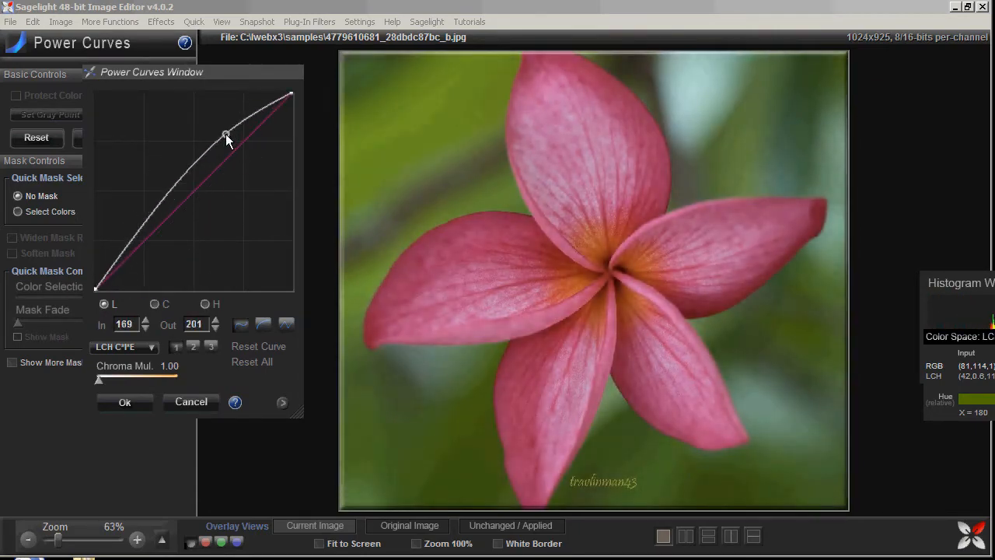
pyautogui.moveTo(225, 133); pyautogui.dragTo(218, 210)
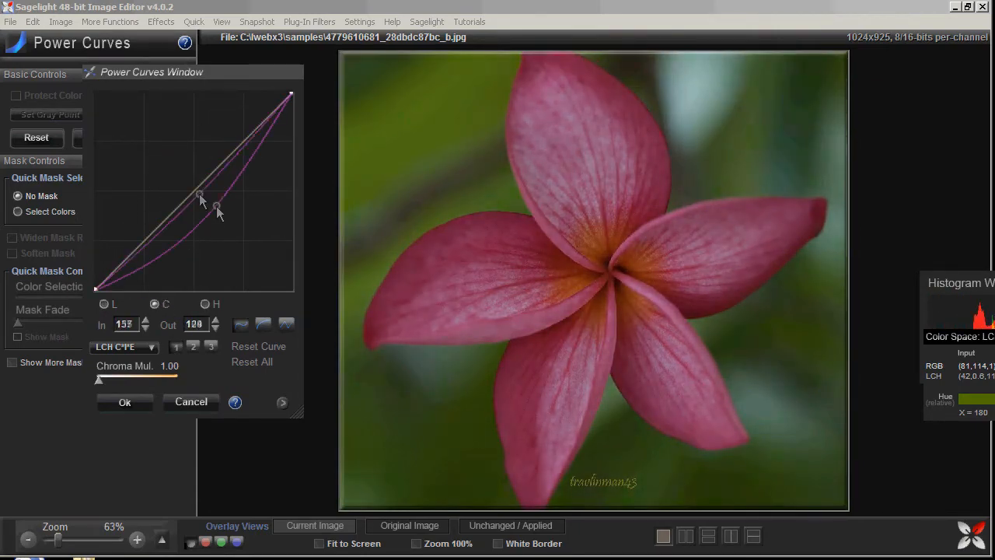
pyautogui.click(36, 137)
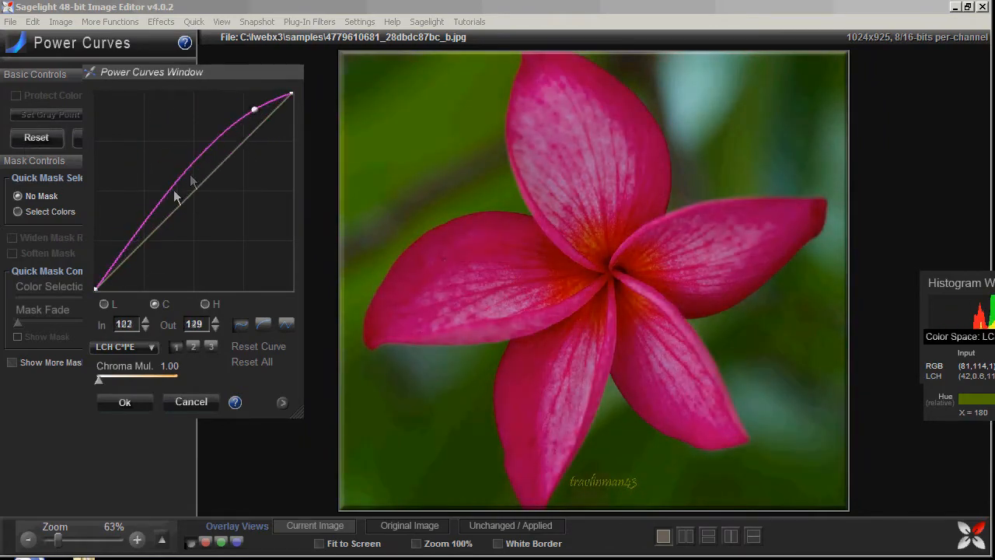
# - Refine into a steep lightness S-curve with deeper shadows and a strong chroma boost
pyautogui.moveTo(254, 109); pyautogui.dragTo(240, 108)
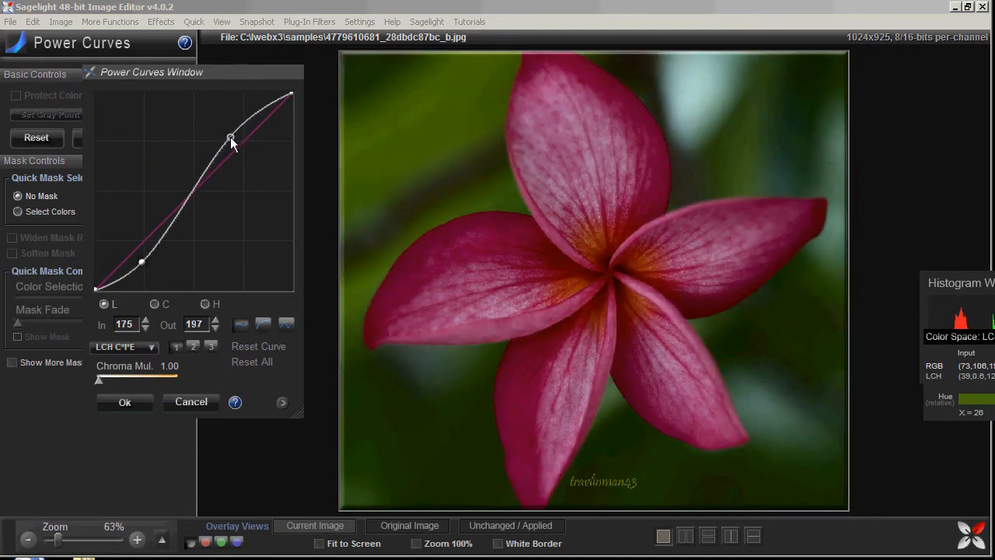
pyautogui.moveTo(232, 140); pyautogui.dragTo(159, 217)
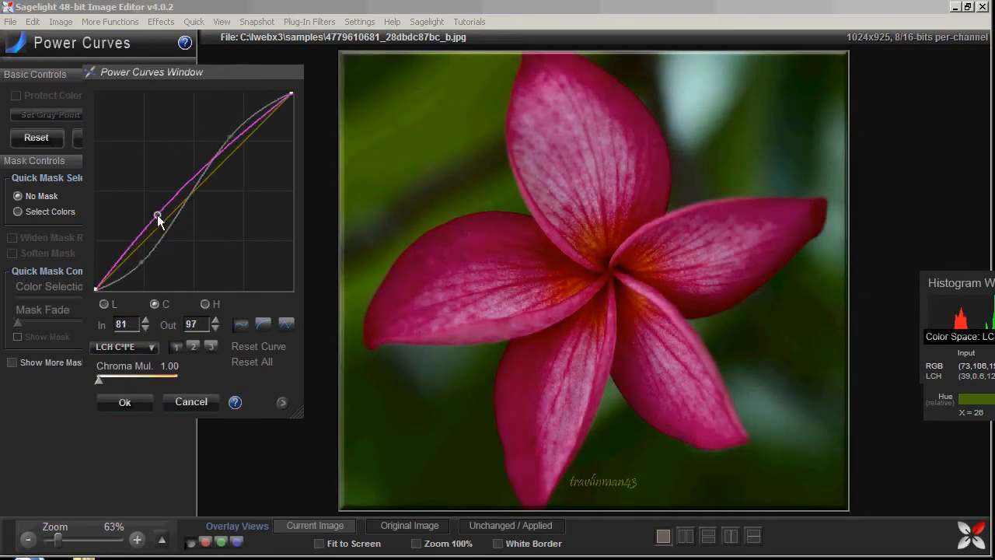
pyautogui.moveTo(157, 216); pyautogui.dragTo(206, 178)
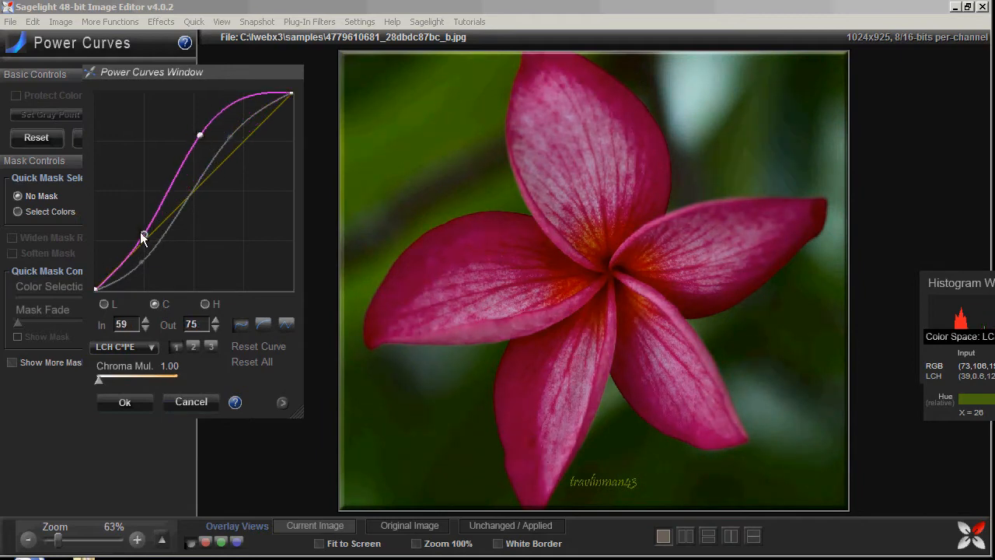
pyautogui.moveTo(144, 237); pyautogui.dragTo(142, 243)
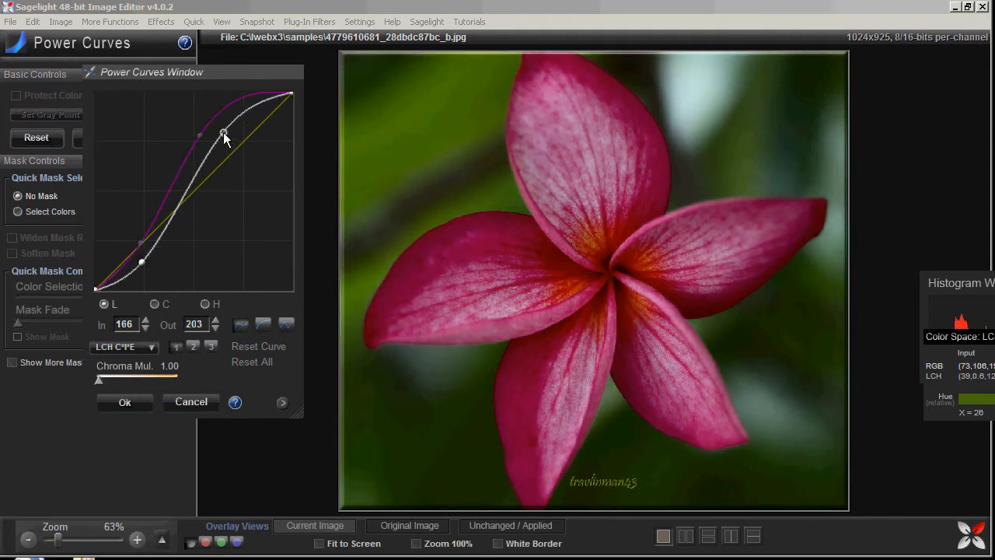
pyautogui.moveTo(224, 136); pyautogui.dragTo(146, 260)
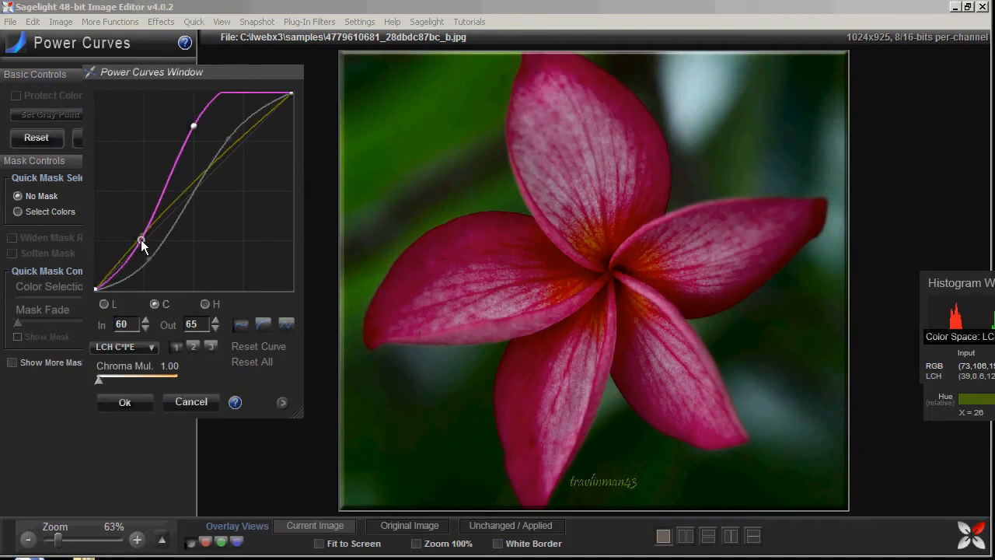
pyautogui.moveTo(142, 240); pyautogui.dragTo(151, 273)
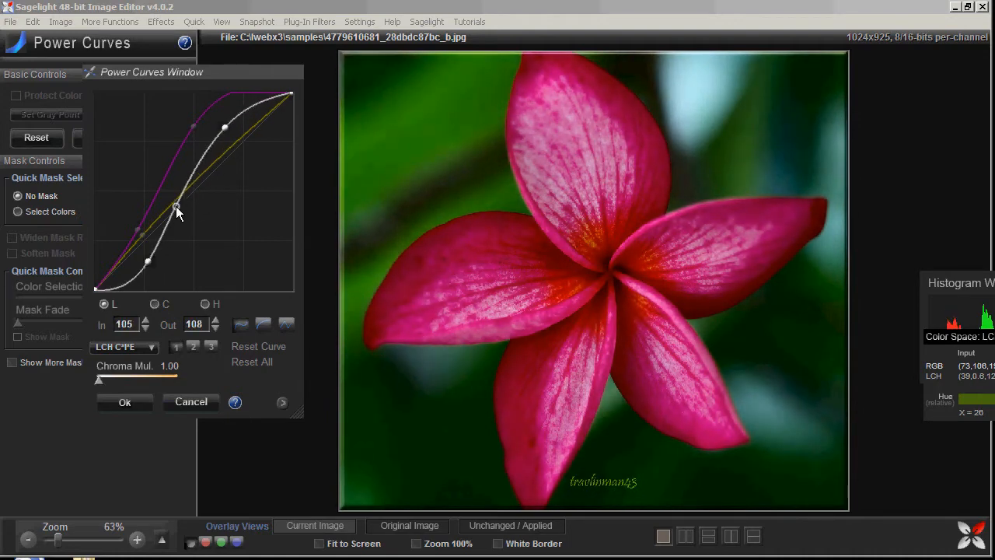
pyautogui.moveTo(177, 212); pyautogui.dragTo(180, 207)
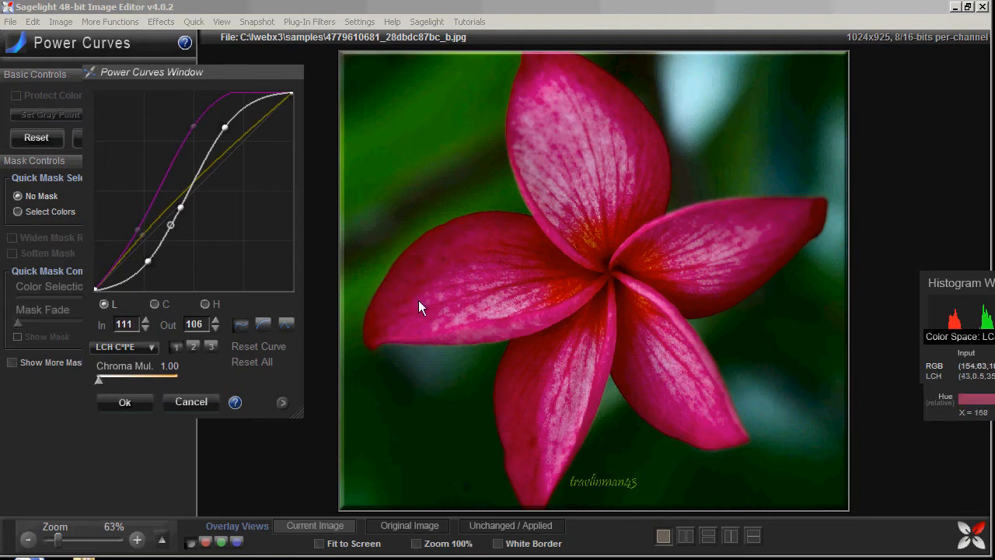
# - Open 42615201.jpg, move the Histogram window aside, and open Image > Power Curves
pyautogui.click(124, 403)
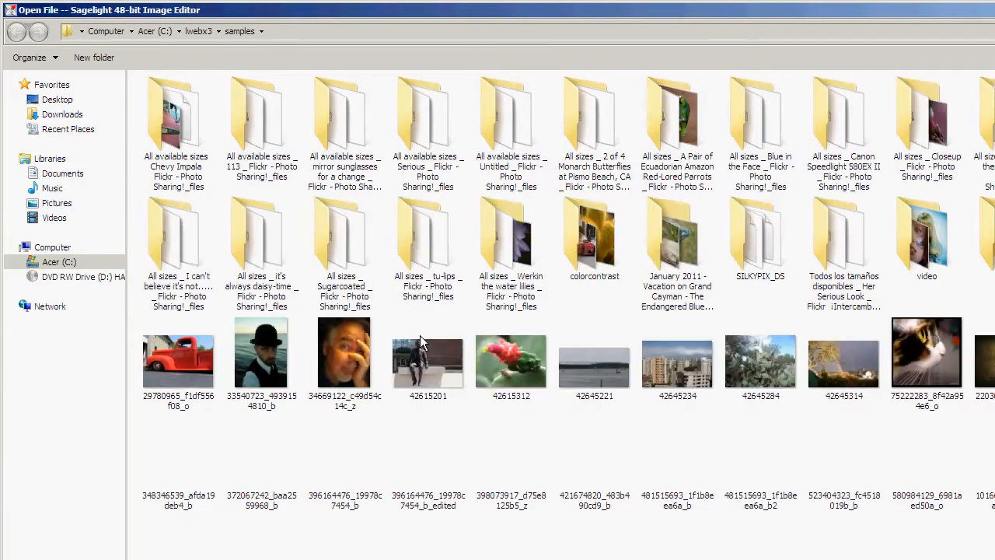
pyautogui.doubleClick(427, 362)
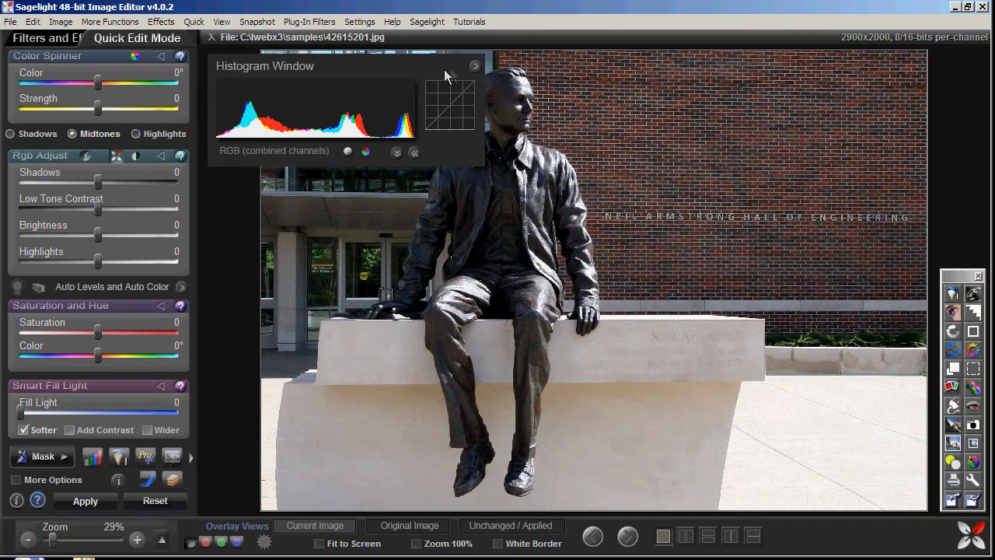
pyautogui.moveTo(264, 65); pyautogui.dragTo(754, 293)
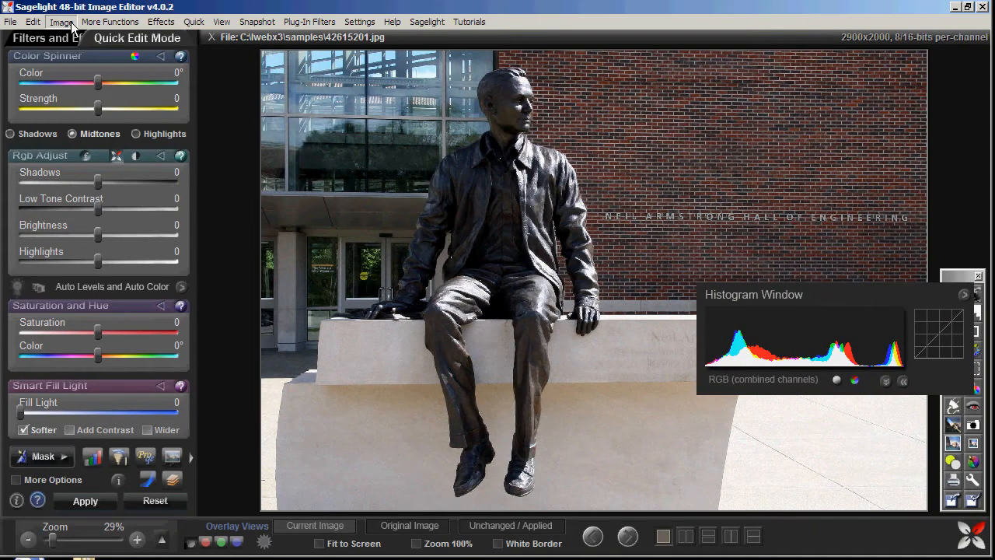
pyautogui.click(60, 21)
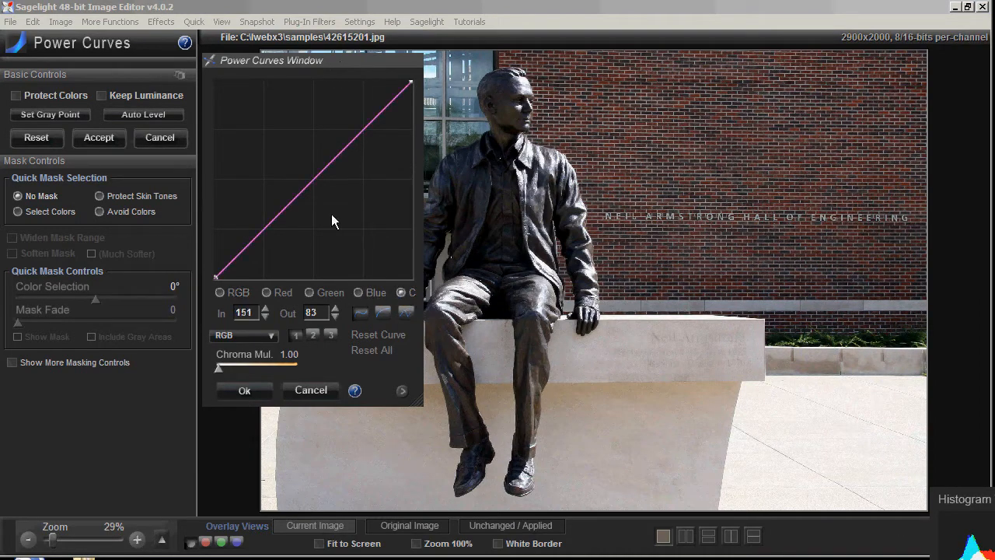
# - Shape a gentle two-point RGB S-curve and push the chroma curve up for vivid colours
pyautogui.moveTo(333, 220); pyautogui.dragTo(305, 225)
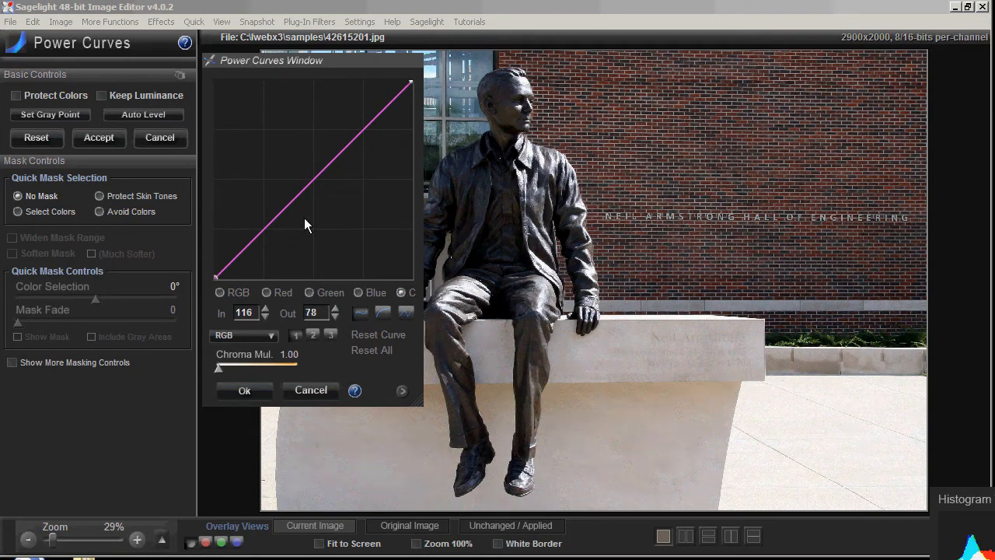
pyautogui.moveTo(306, 225); pyautogui.dragTo(226, 272)
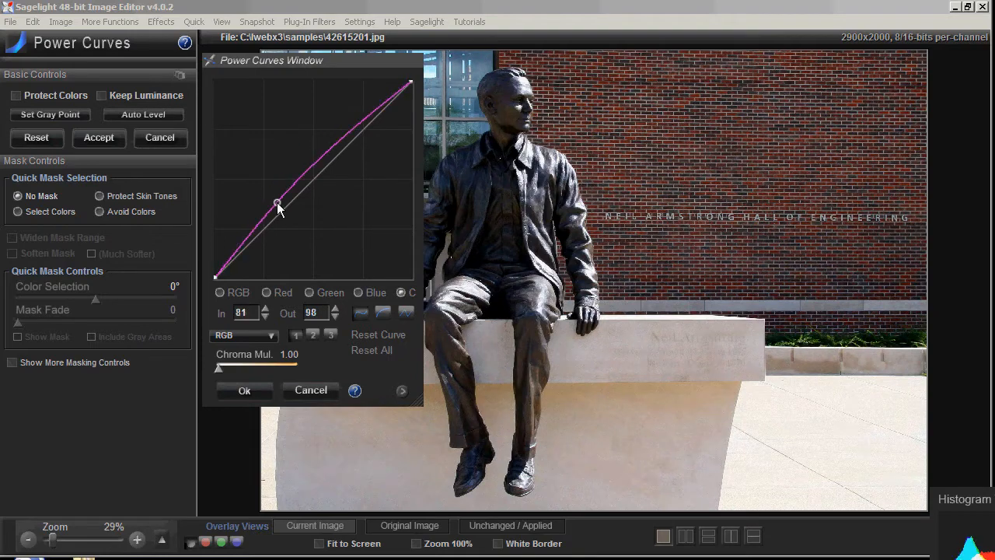
pyautogui.moveTo(279, 206); pyautogui.dragTo(259, 237)
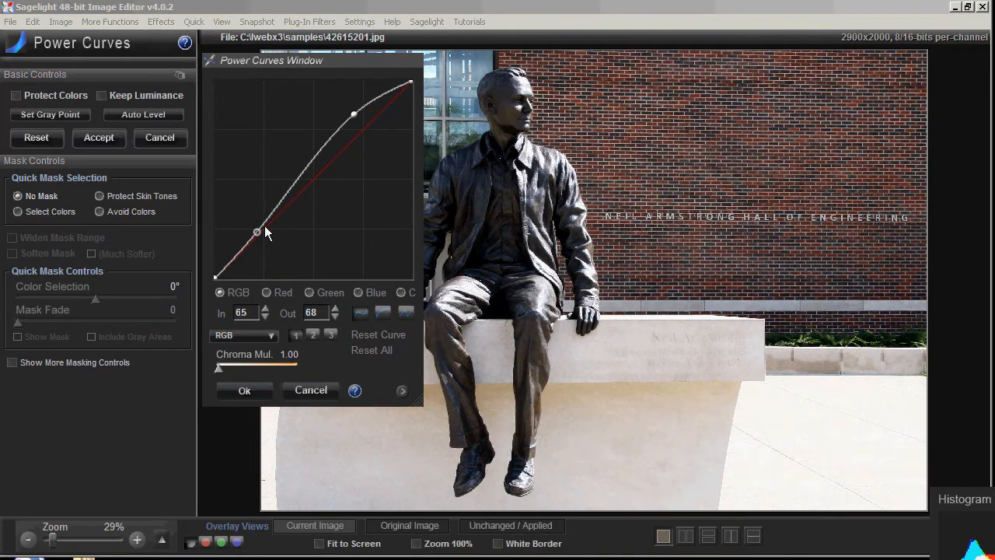
pyautogui.moveTo(354, 115); pyautogui.dragTo(361, 122)
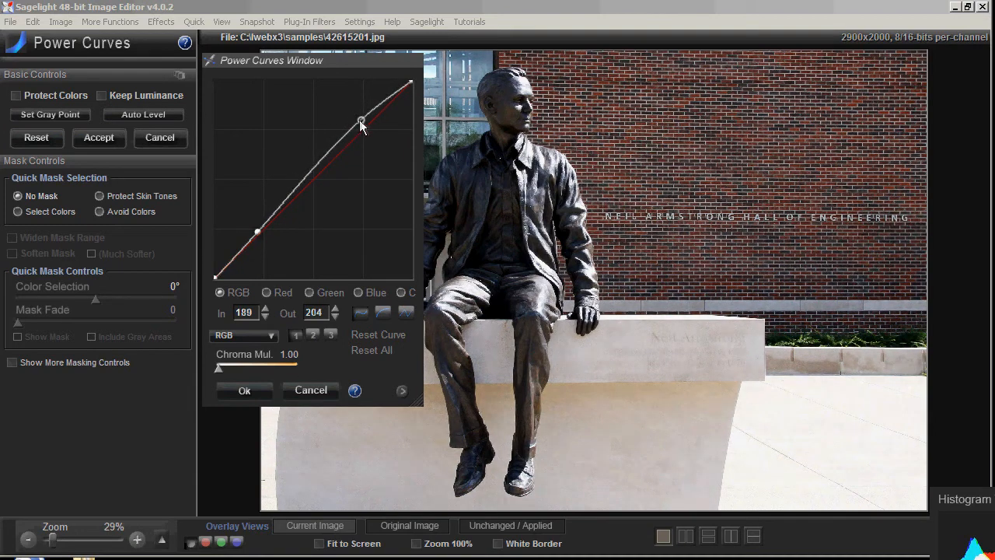
pyautogui.moveTo(362, 122); pyautogui.dragTo(317, 179)
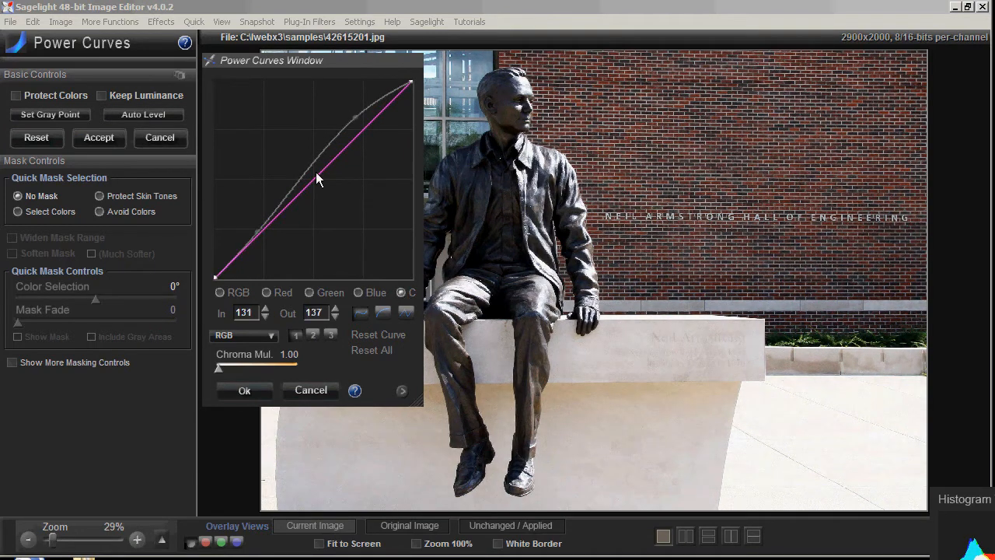
pyautogui.moveTo(316, 178); pyautogui.dragTo(297, 168)
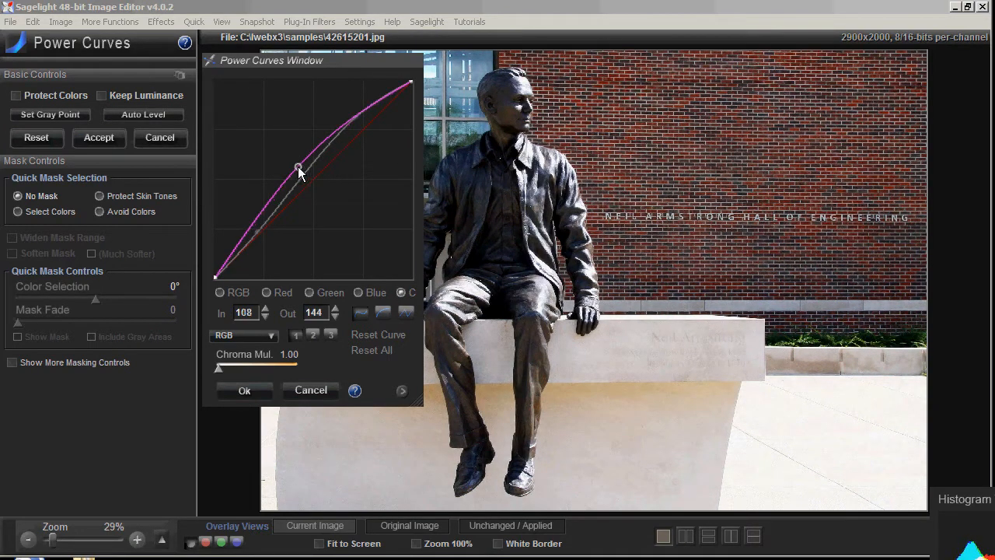
pyautogui.moveTo(298, 169); pyautogui.dragTo(302, 101)
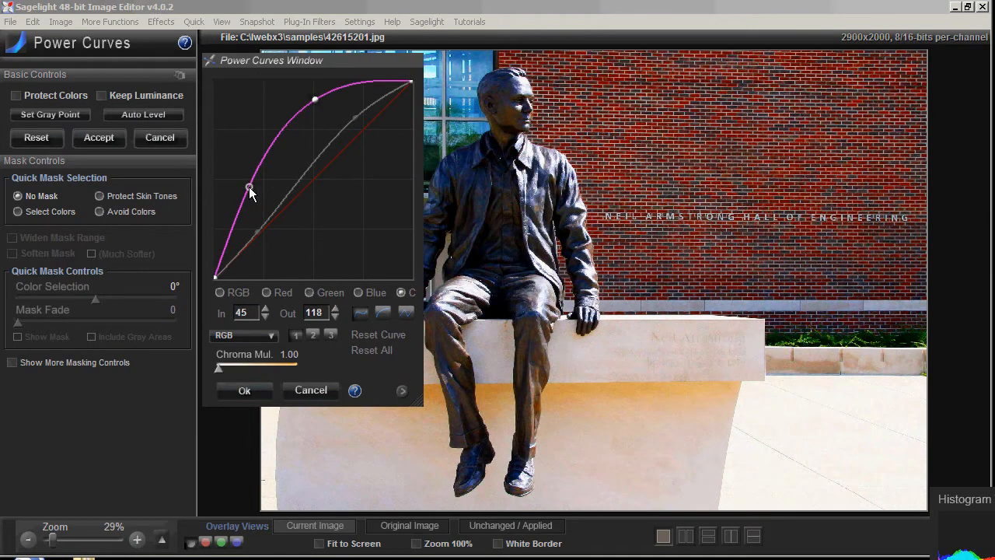
# - Fine-tune the RGB shadow point and rebalance the chroma curve to a strong boost
pyautogui.moveTo(249, 189); pyautogui.dragTo(251, 186)
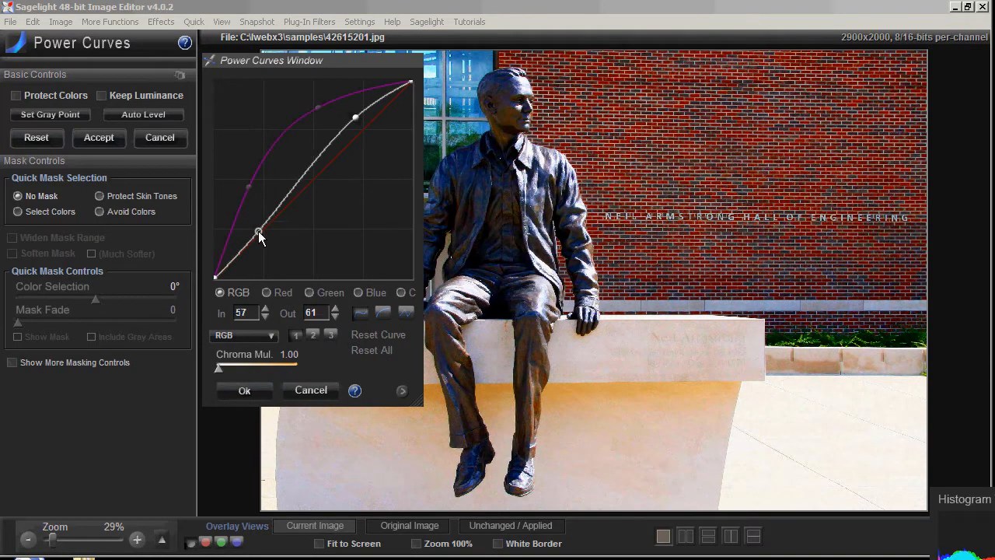
pyautogui.moveTo(260, 234); pyautogui.dragTo(360, 130)
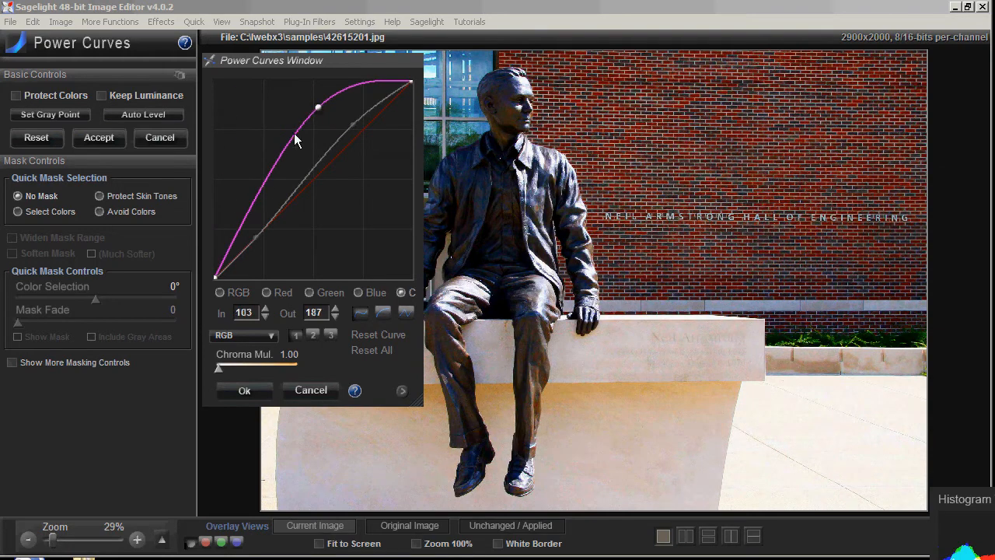
pyautogui.moveTo(318, 107); pyautogui.dragTo(245, 232)
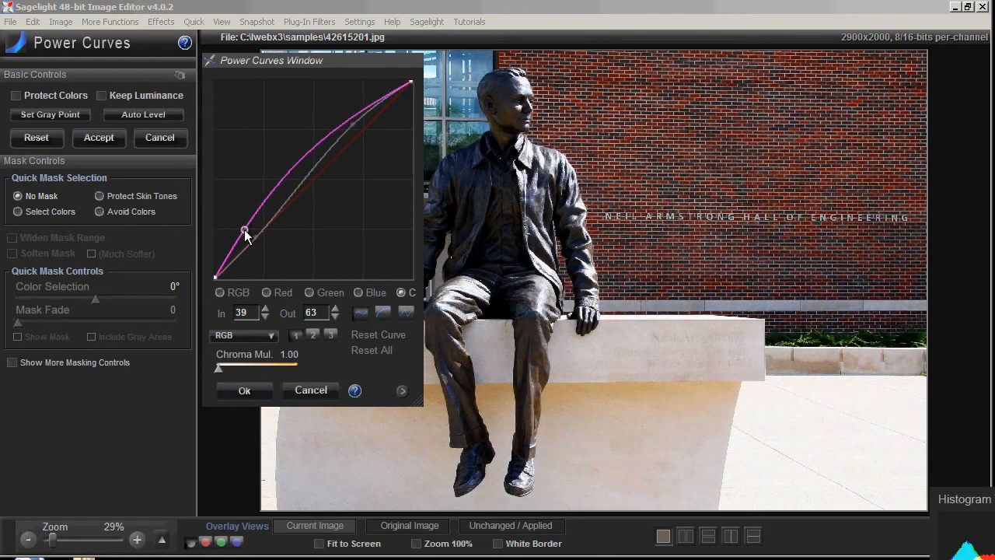
pyautogui.moveTo(245, 233); pyautogui.dragTo(245, 227)
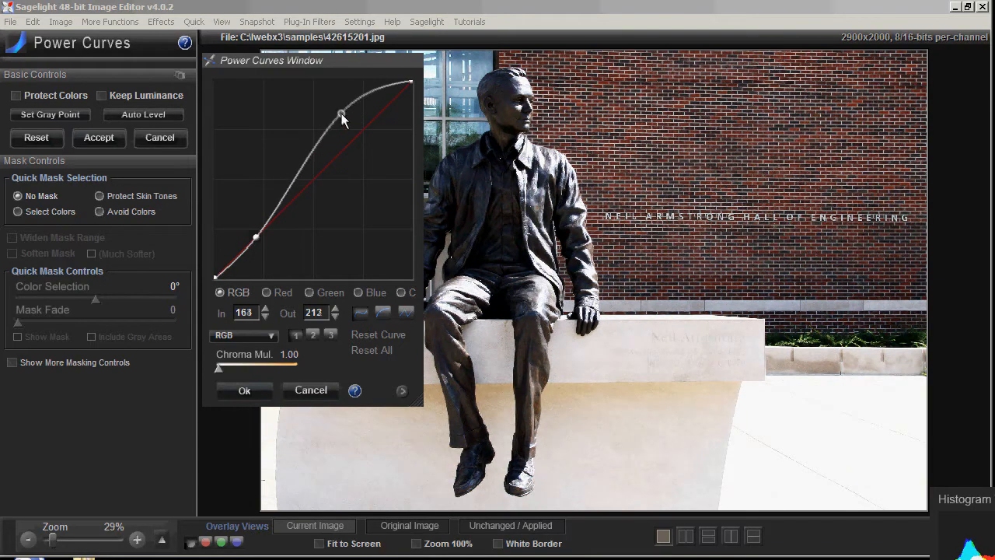
pyautogui.moveTo(342, 116); pyautogui.dragTo(336, 123)
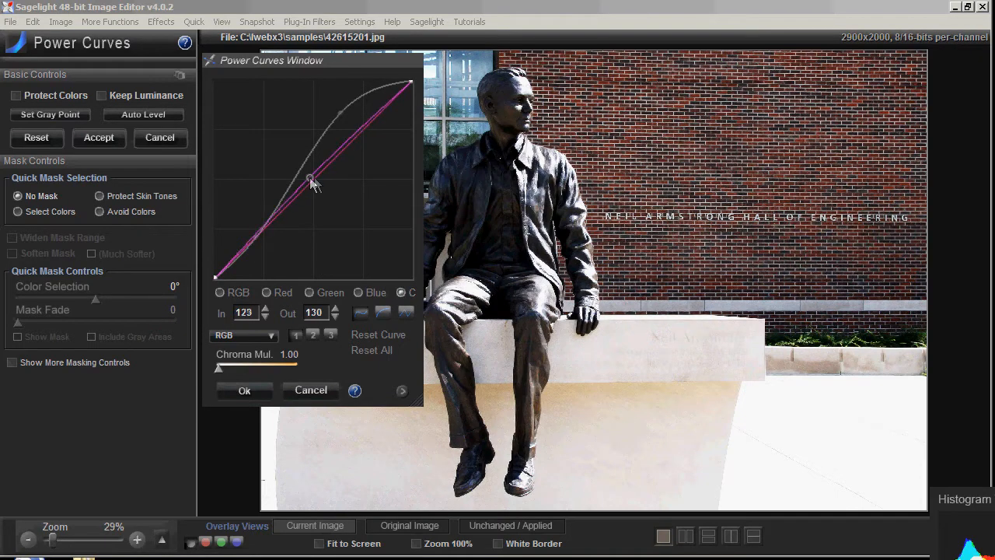
pyautogui.moveTo(311, 179); pyautogui.dragTo(272, 159)
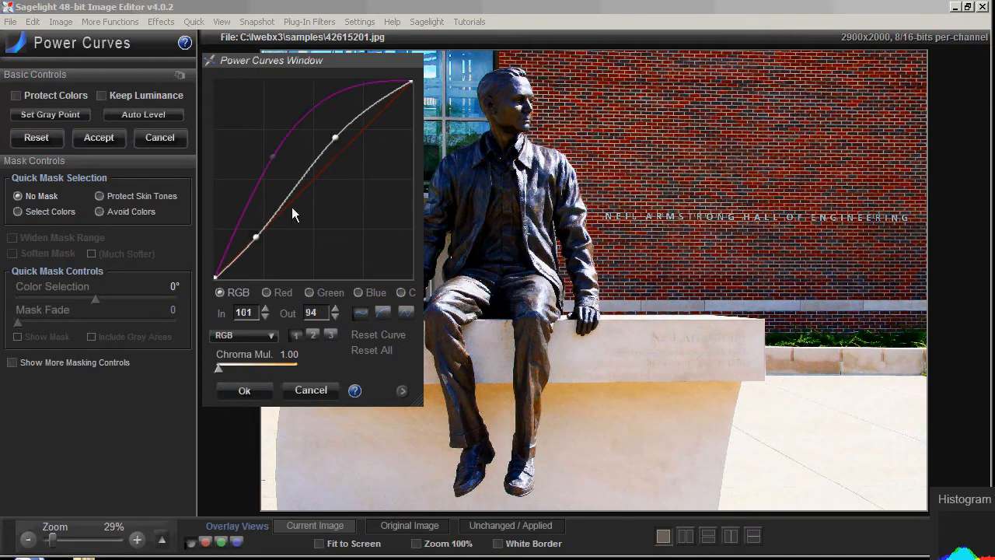
pyautogui.moveTo(256, 238); pyautogui.dragTo(256, 230)
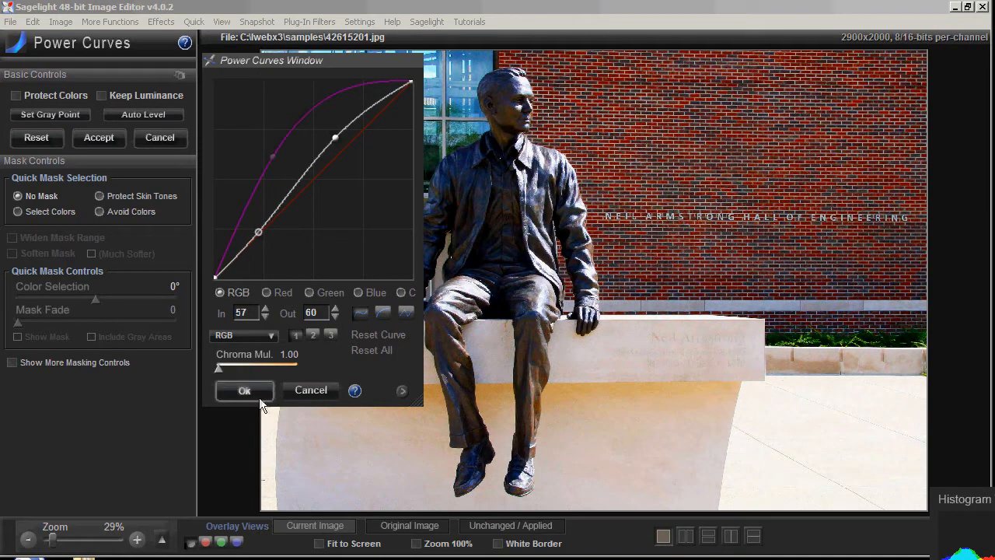
pyautogui.click(244, 335)
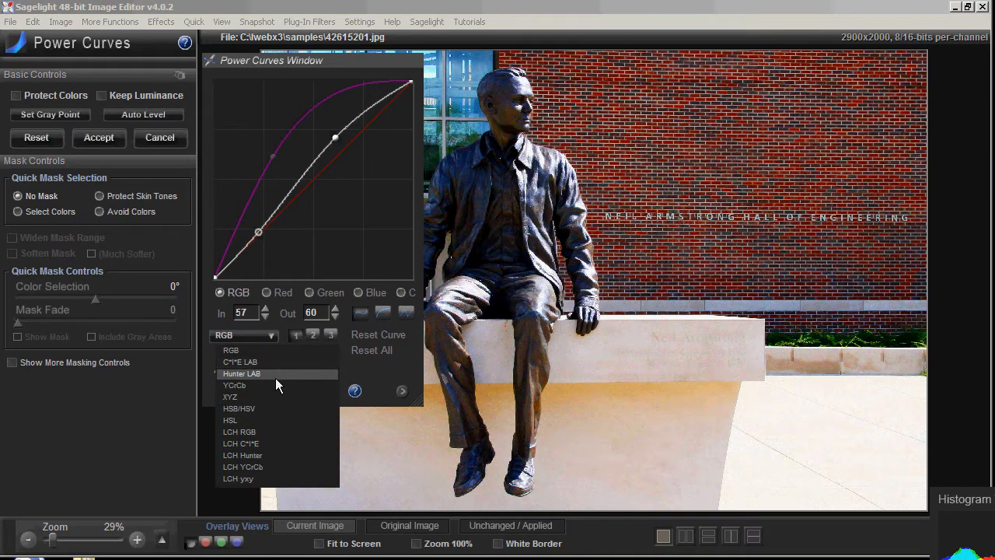
# - Shape a Y contrast curve in YCrCb, then switch to XYZ and raise chroma
pyautogui.click(235, 385)
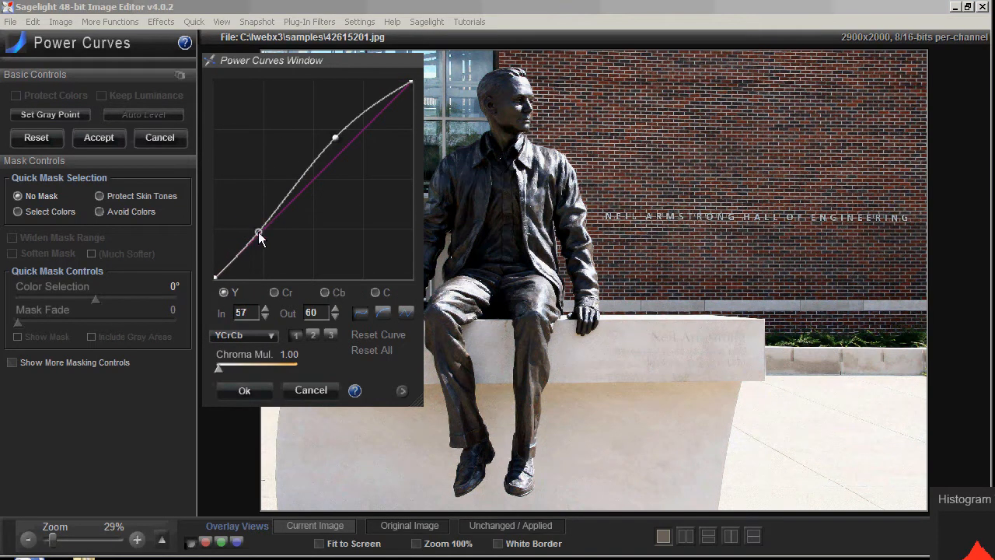
pyautogui.moveTo(259, 234); pyautogui.dragTo(281, 179)
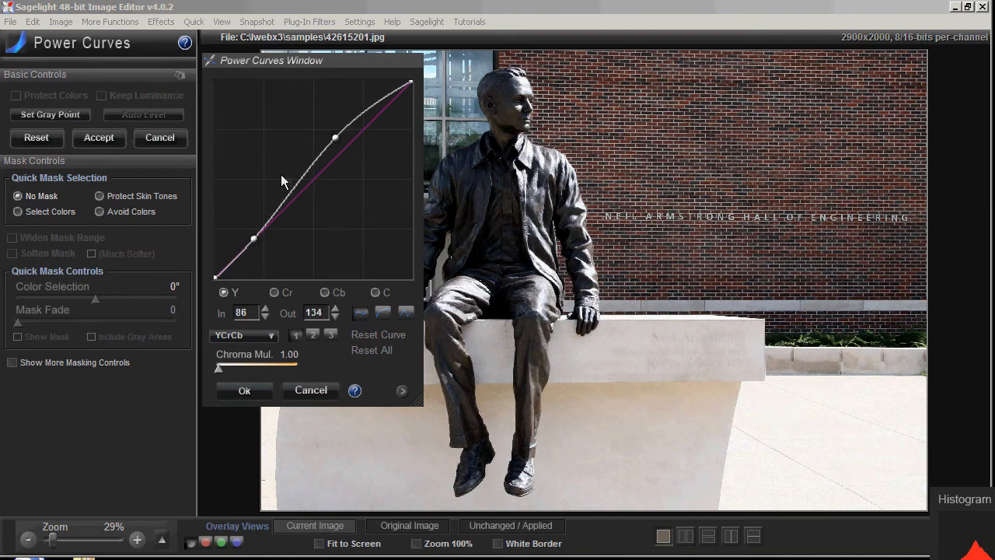
pyautogui.click(244, 335)
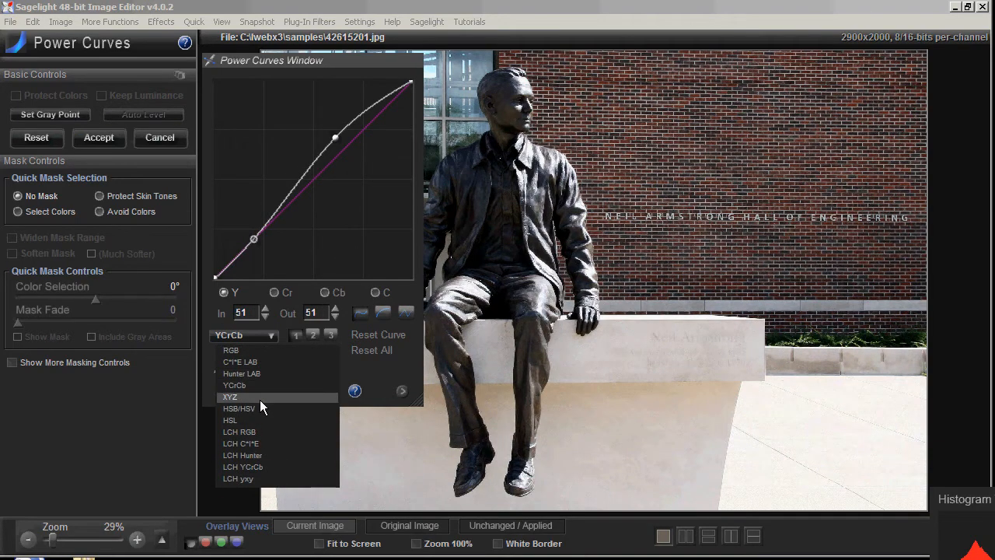
pyautogui.click(229, 397)
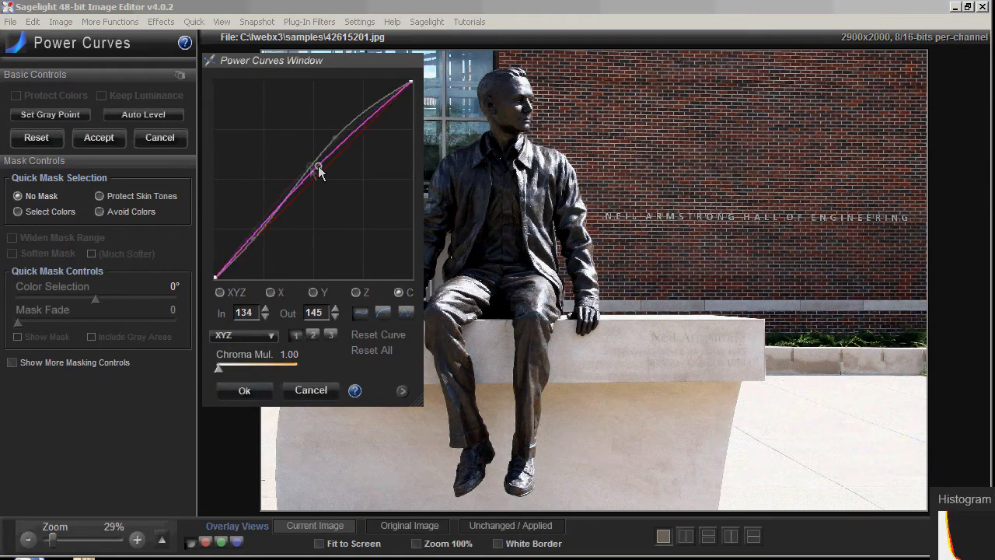
pyautogui.moveTo(319, 169); pyautogui.dragTo(276, 147)
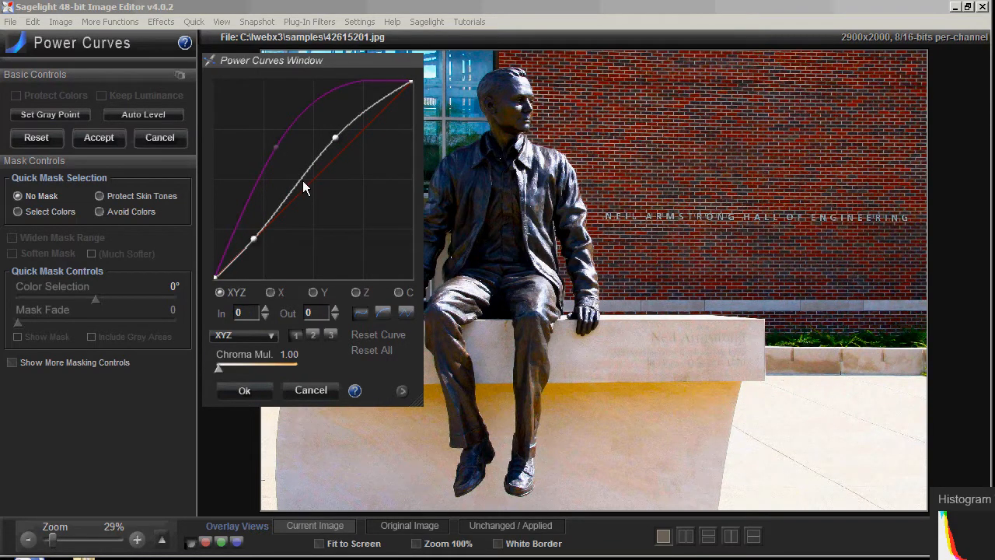
pyautogui.moveTo(398, 412)
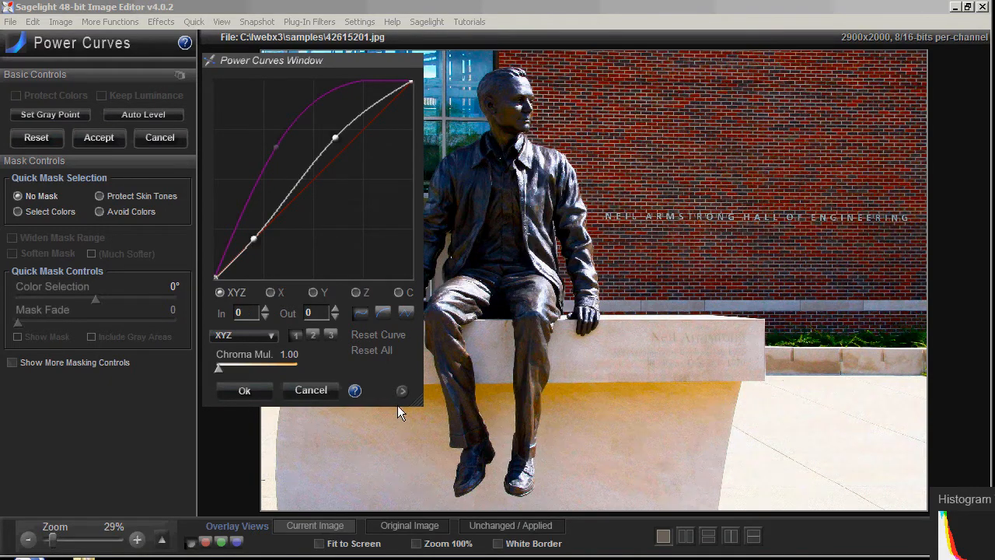